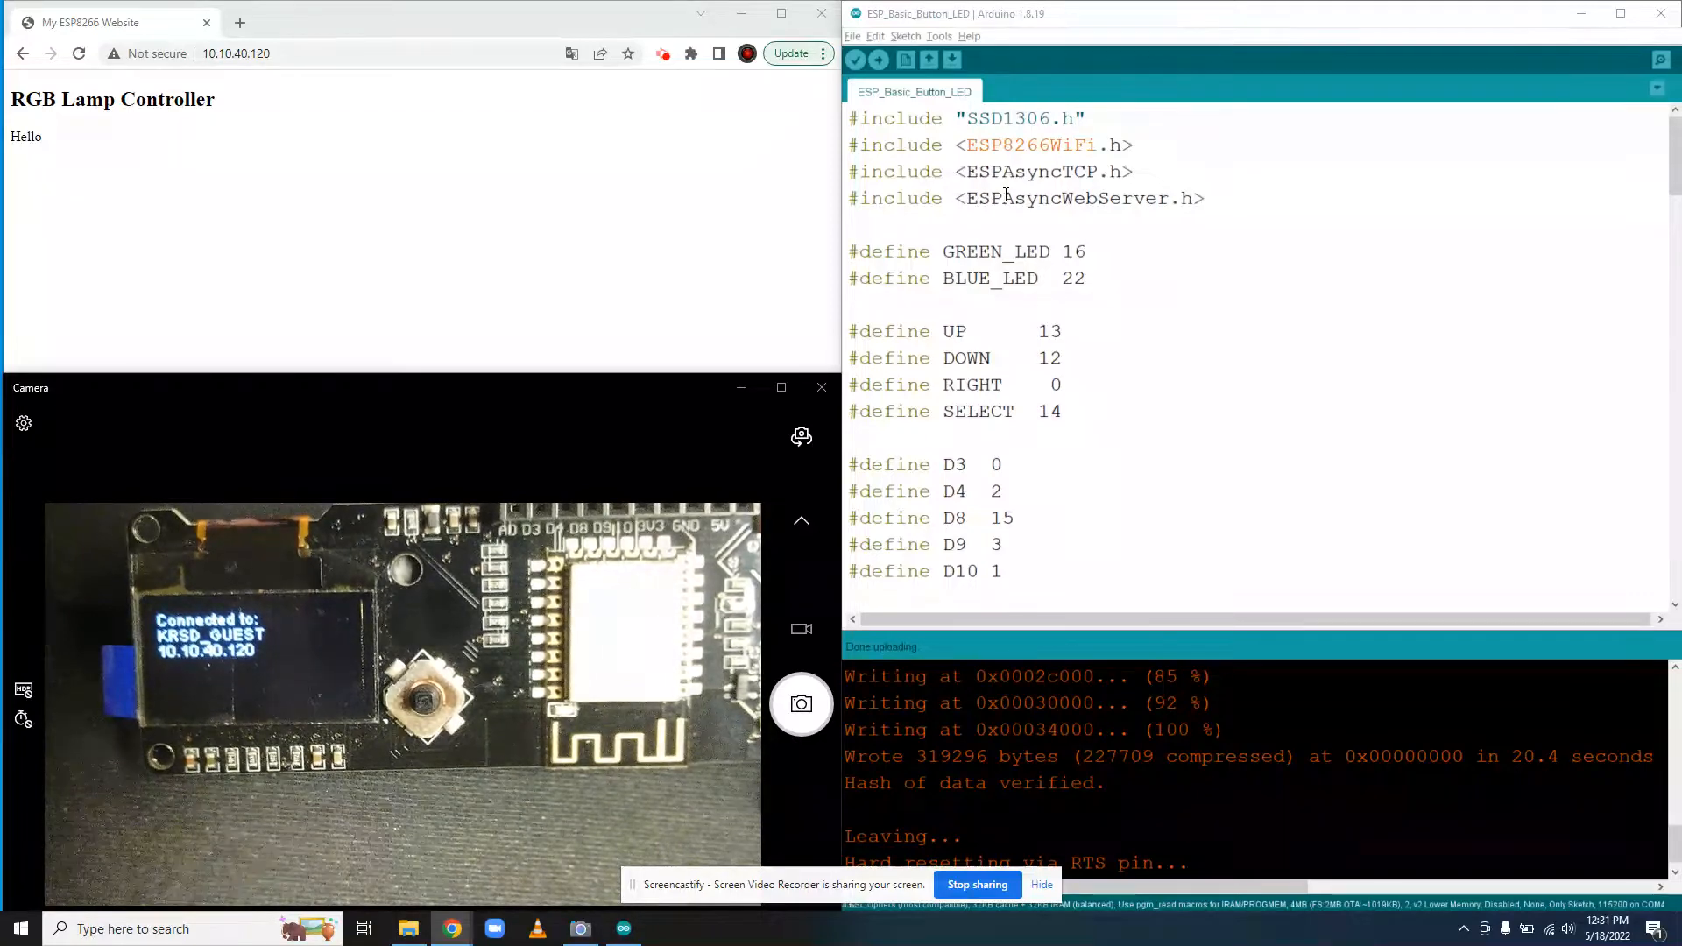
Scroll the sketch down to the //Webpage index_html section with its heading and Hello paragraph.
{"action": "scroll", "scroll_direction": "down", "scroll_amount": 3}
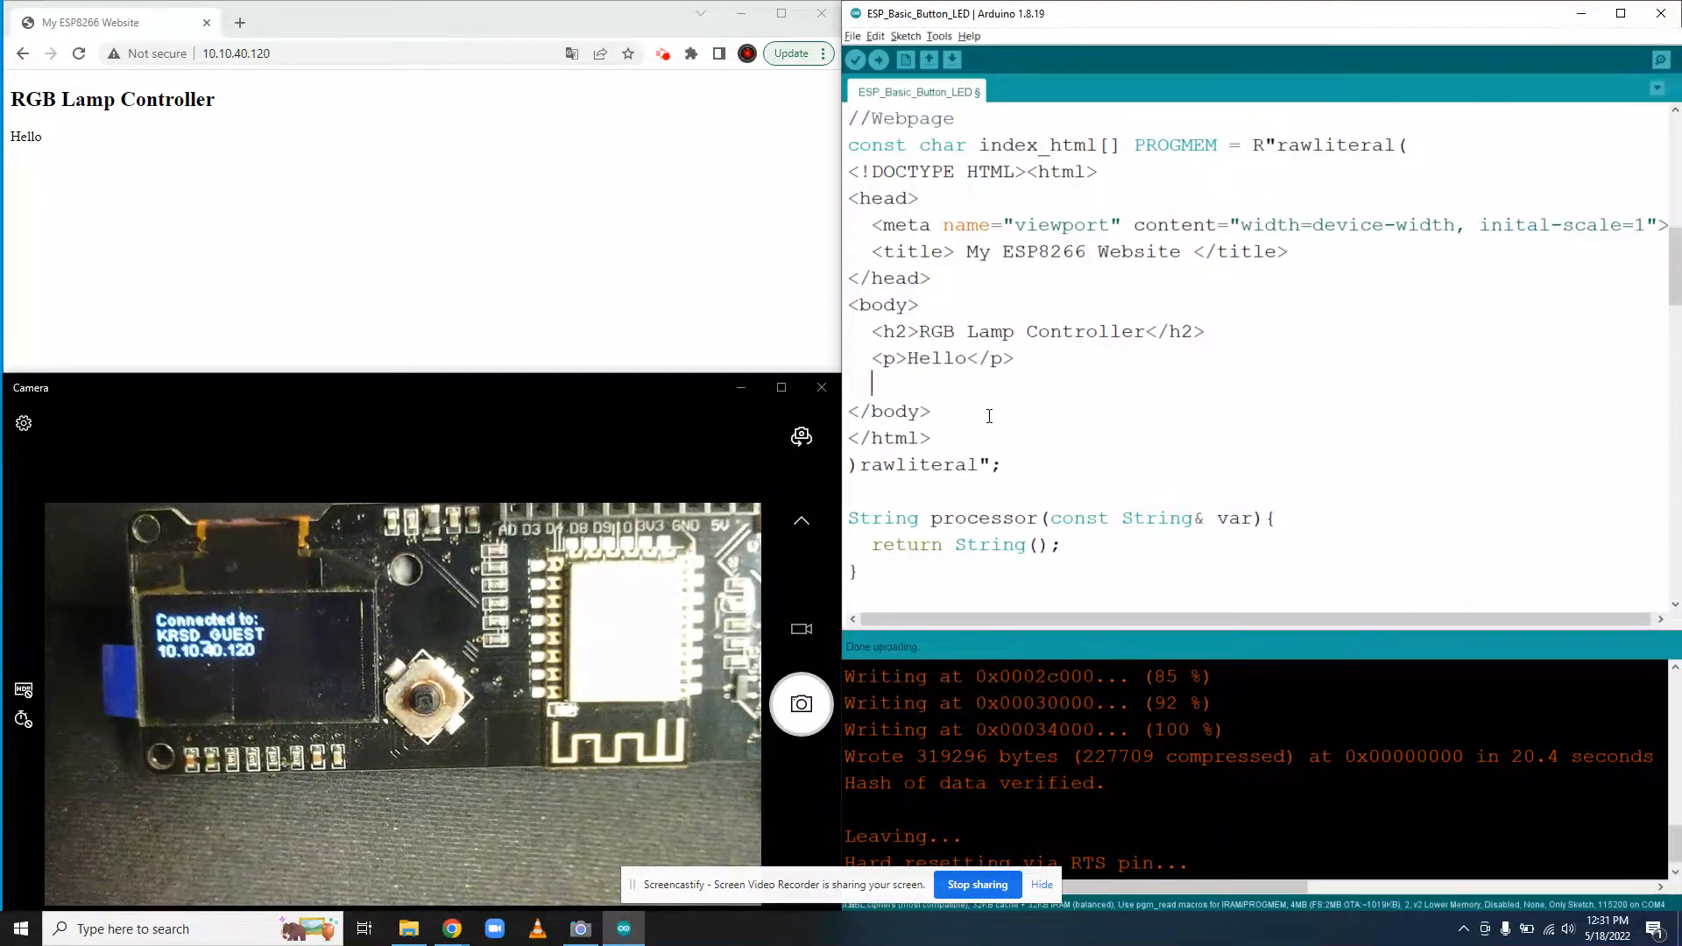
Change the Hello paragraph to read 'Button' and start a new <p> below it.
{"action": "type", "text": "Button"}
{"action": "type", "text": "<p"}
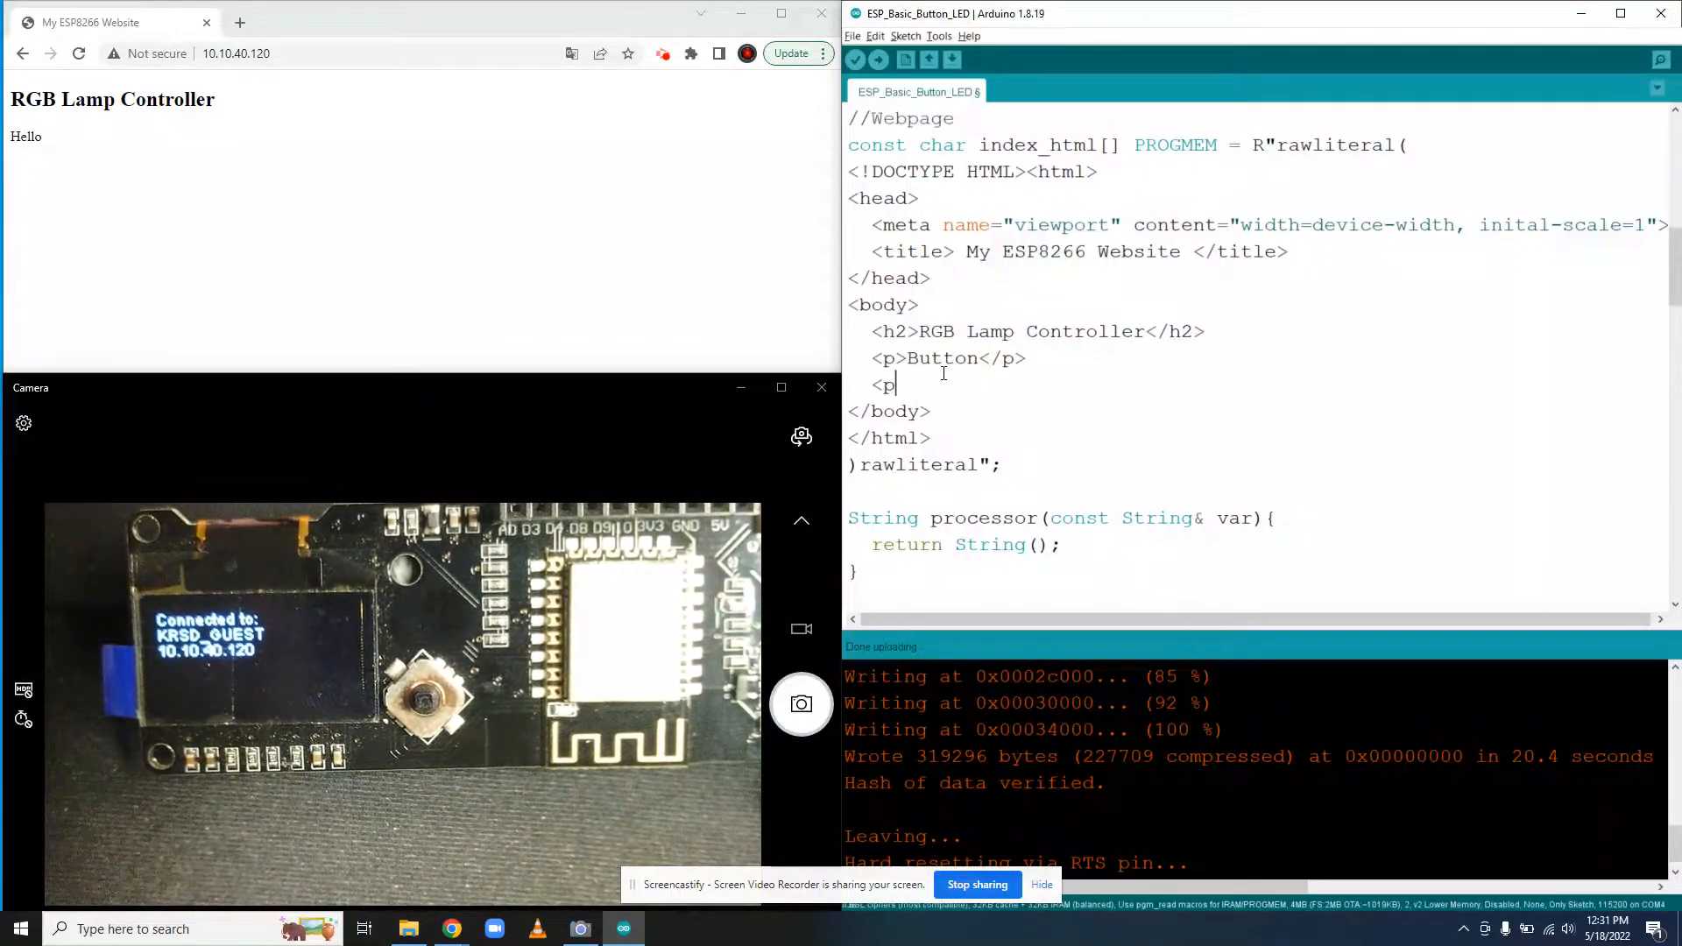
{"action": "type", "text": ">"}
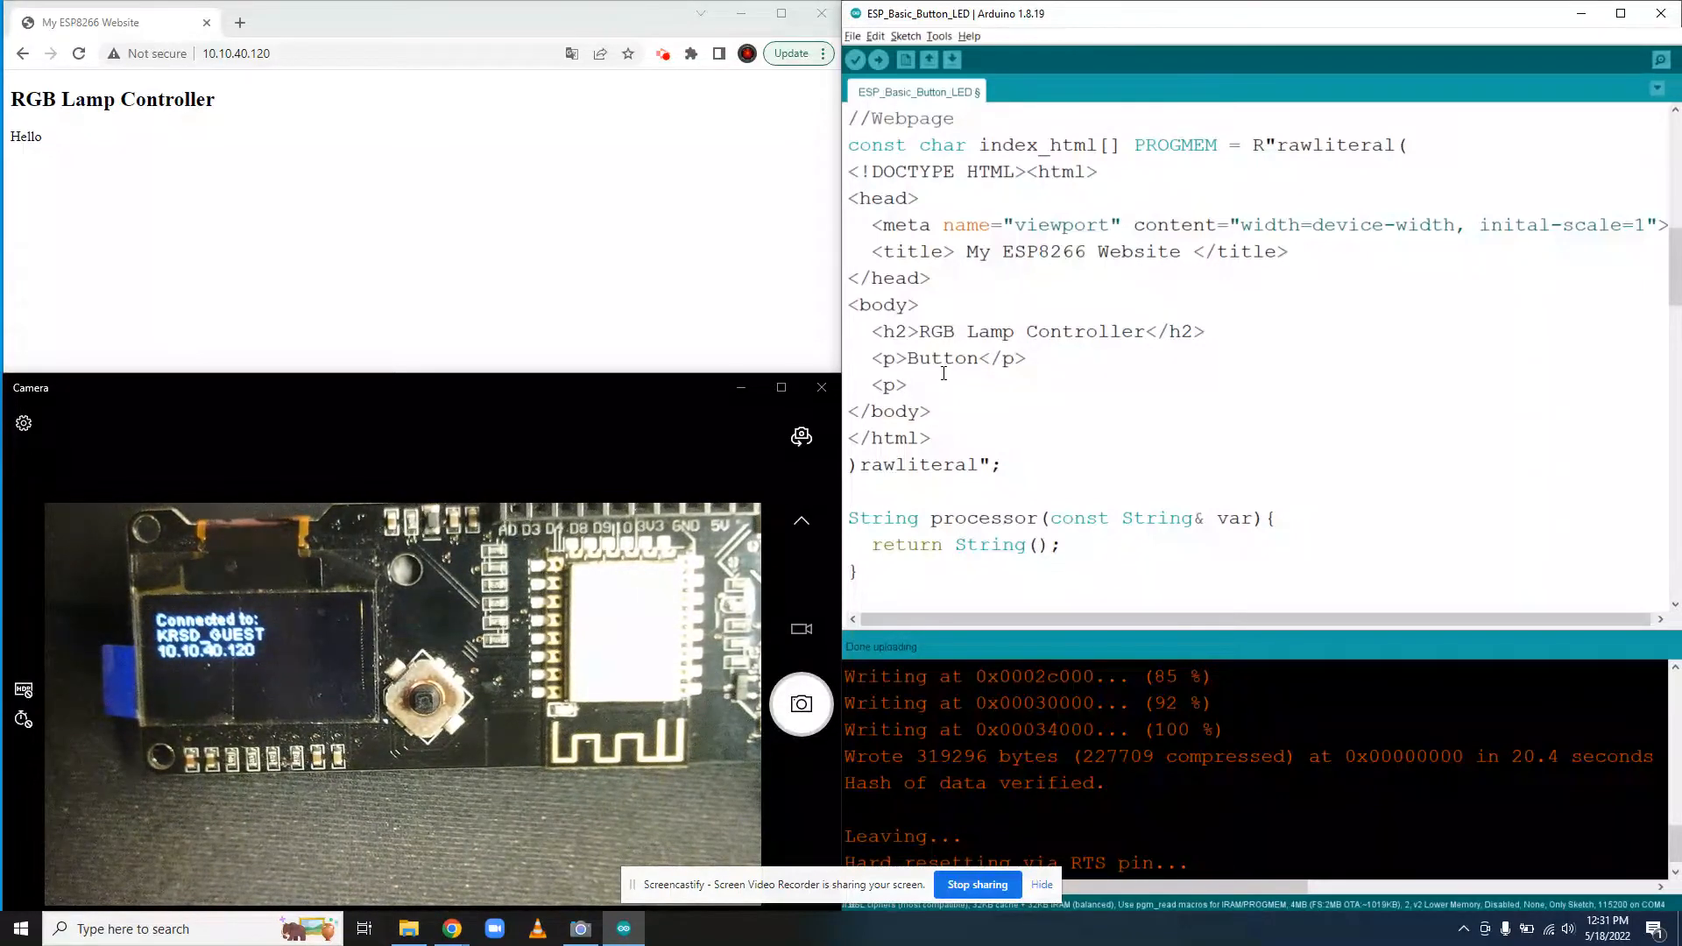
Write an <input type="button" element with an onclick attribute, correcting the mistyped 'conclick'.
{"action": "type", "text": "<input"}
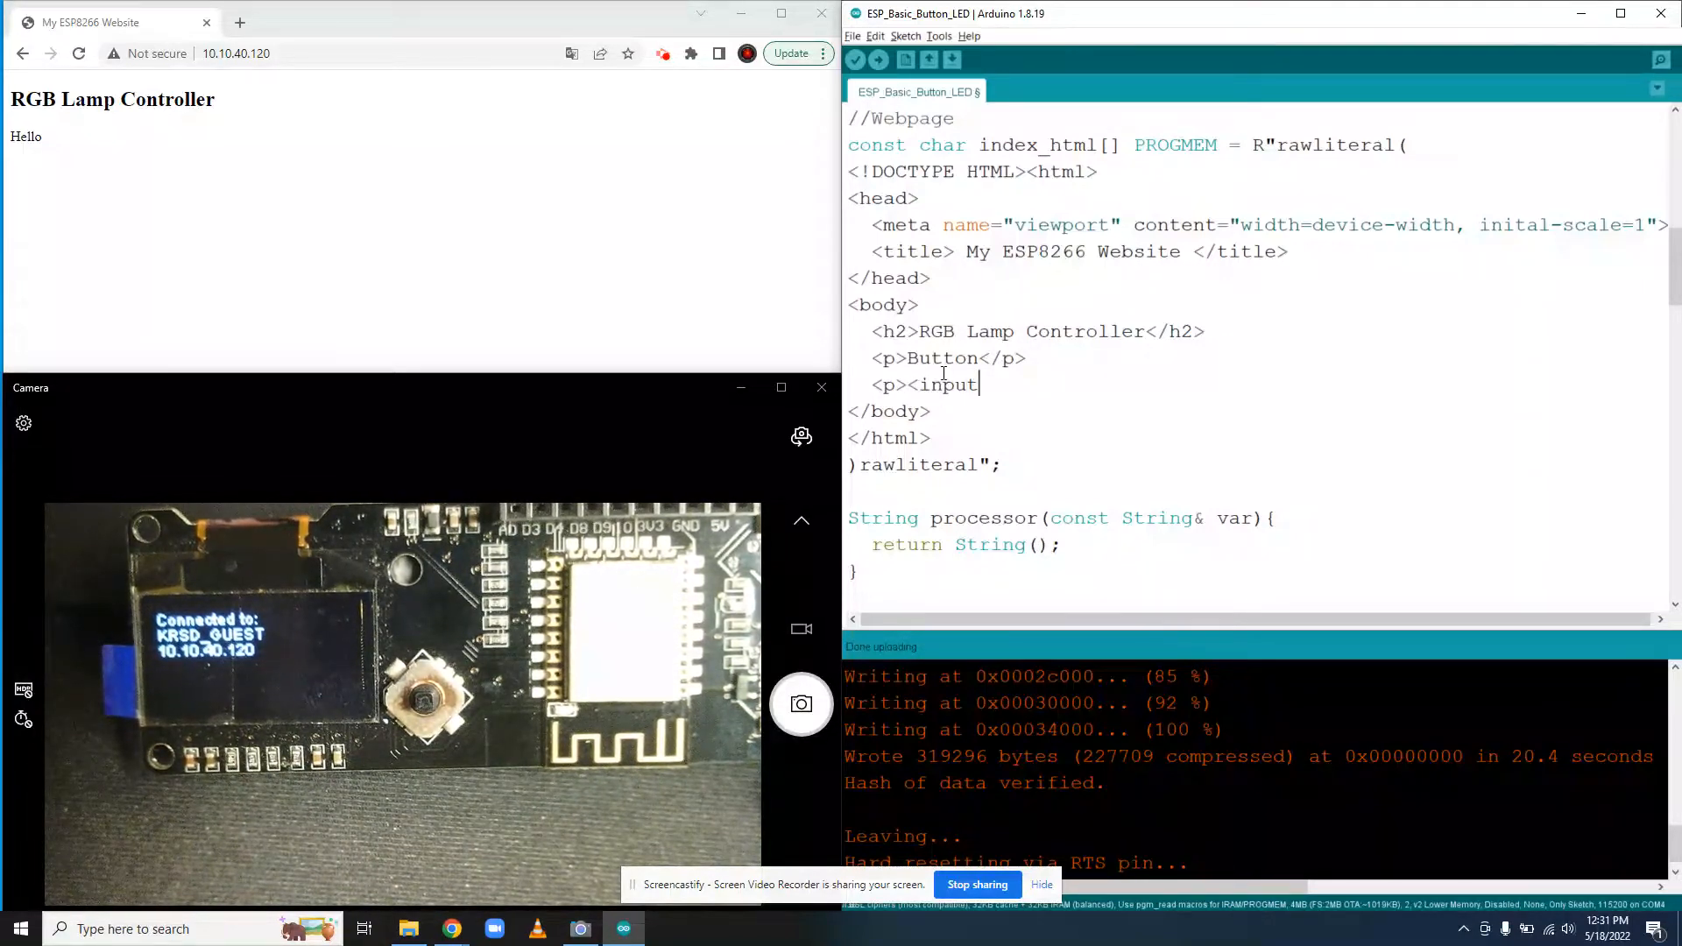
{"action": "type", "text": "type="}
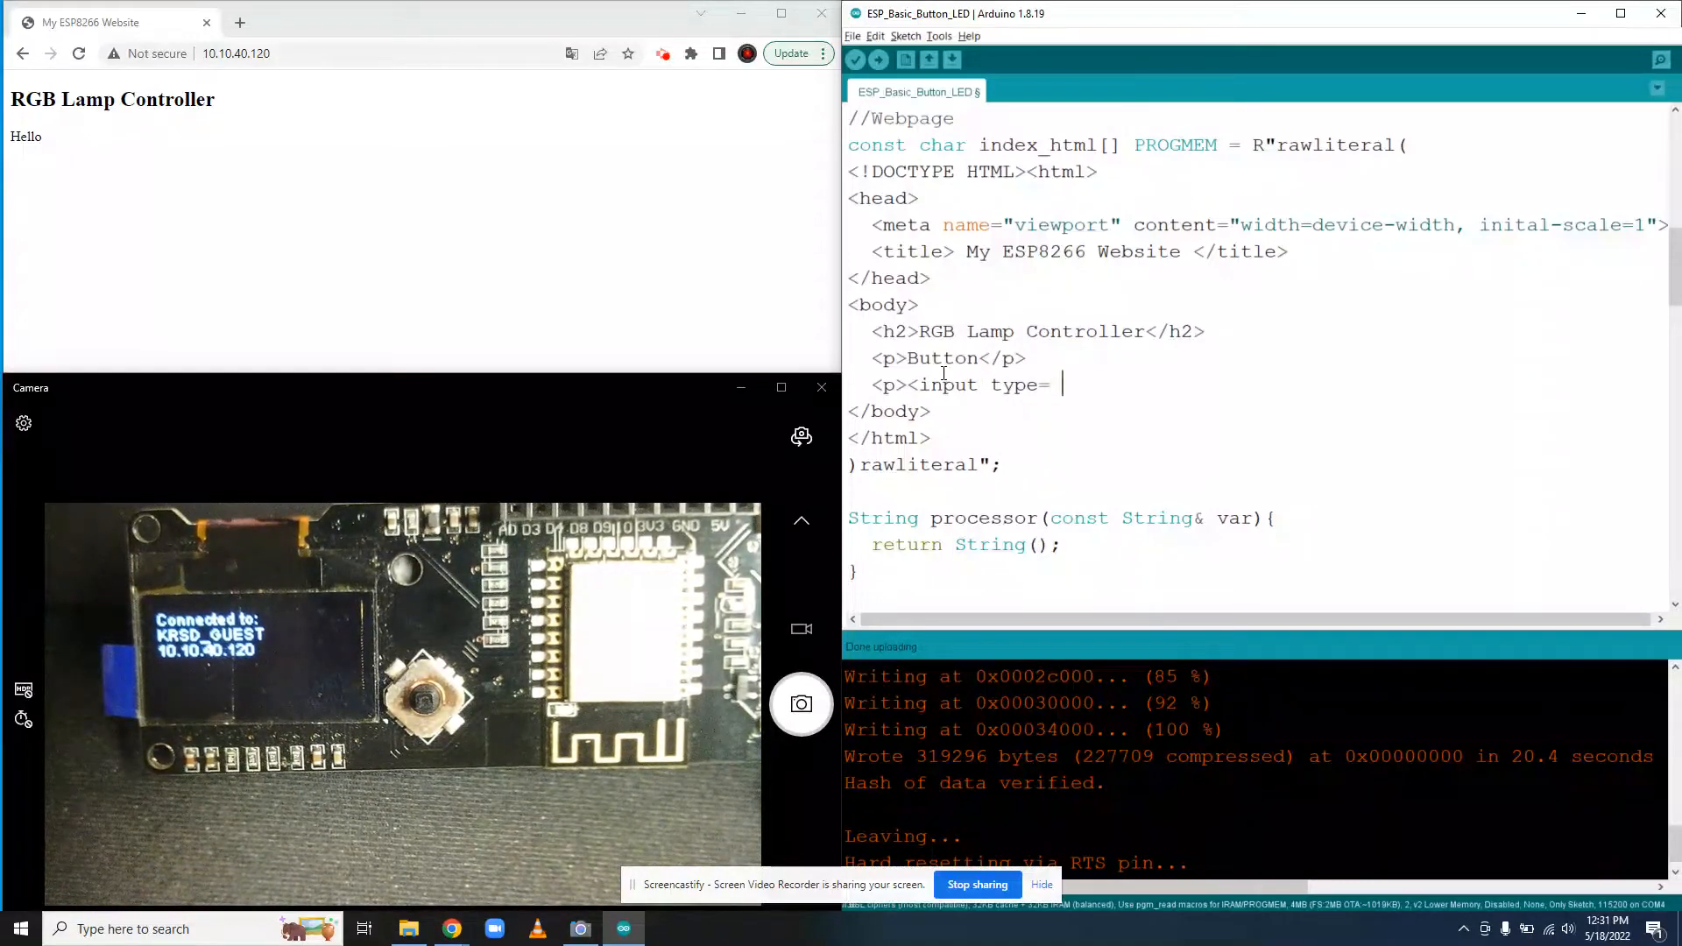
{"action": "type", "text": "\"b"}
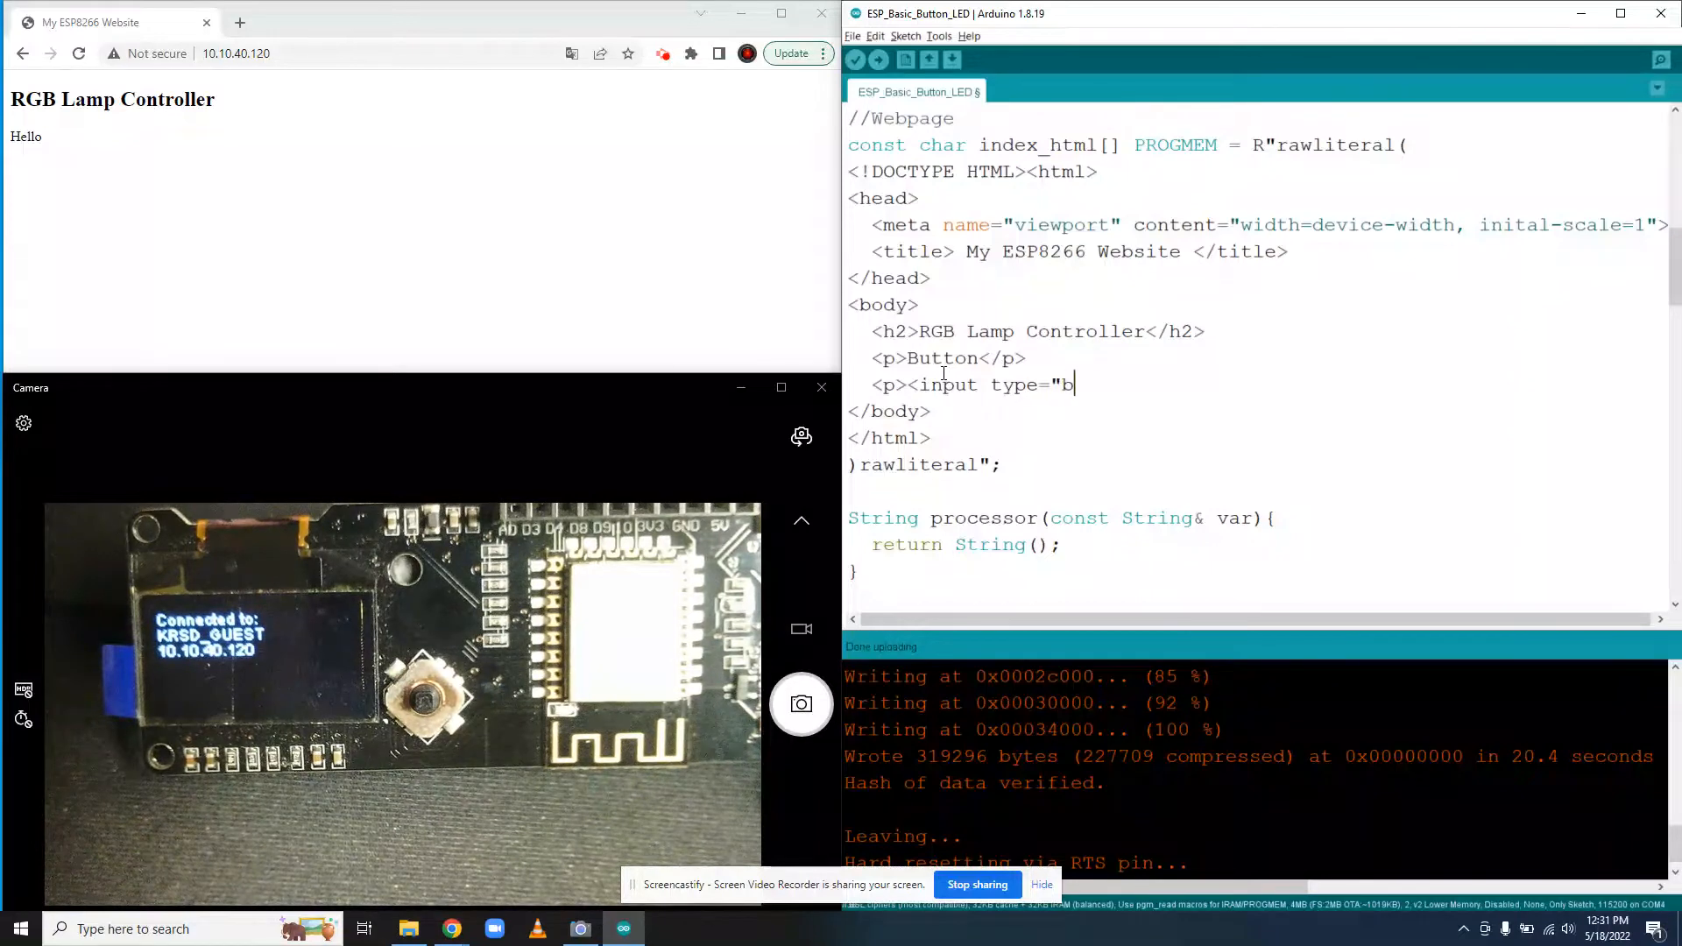
{"action": "type", "text": "utton"}
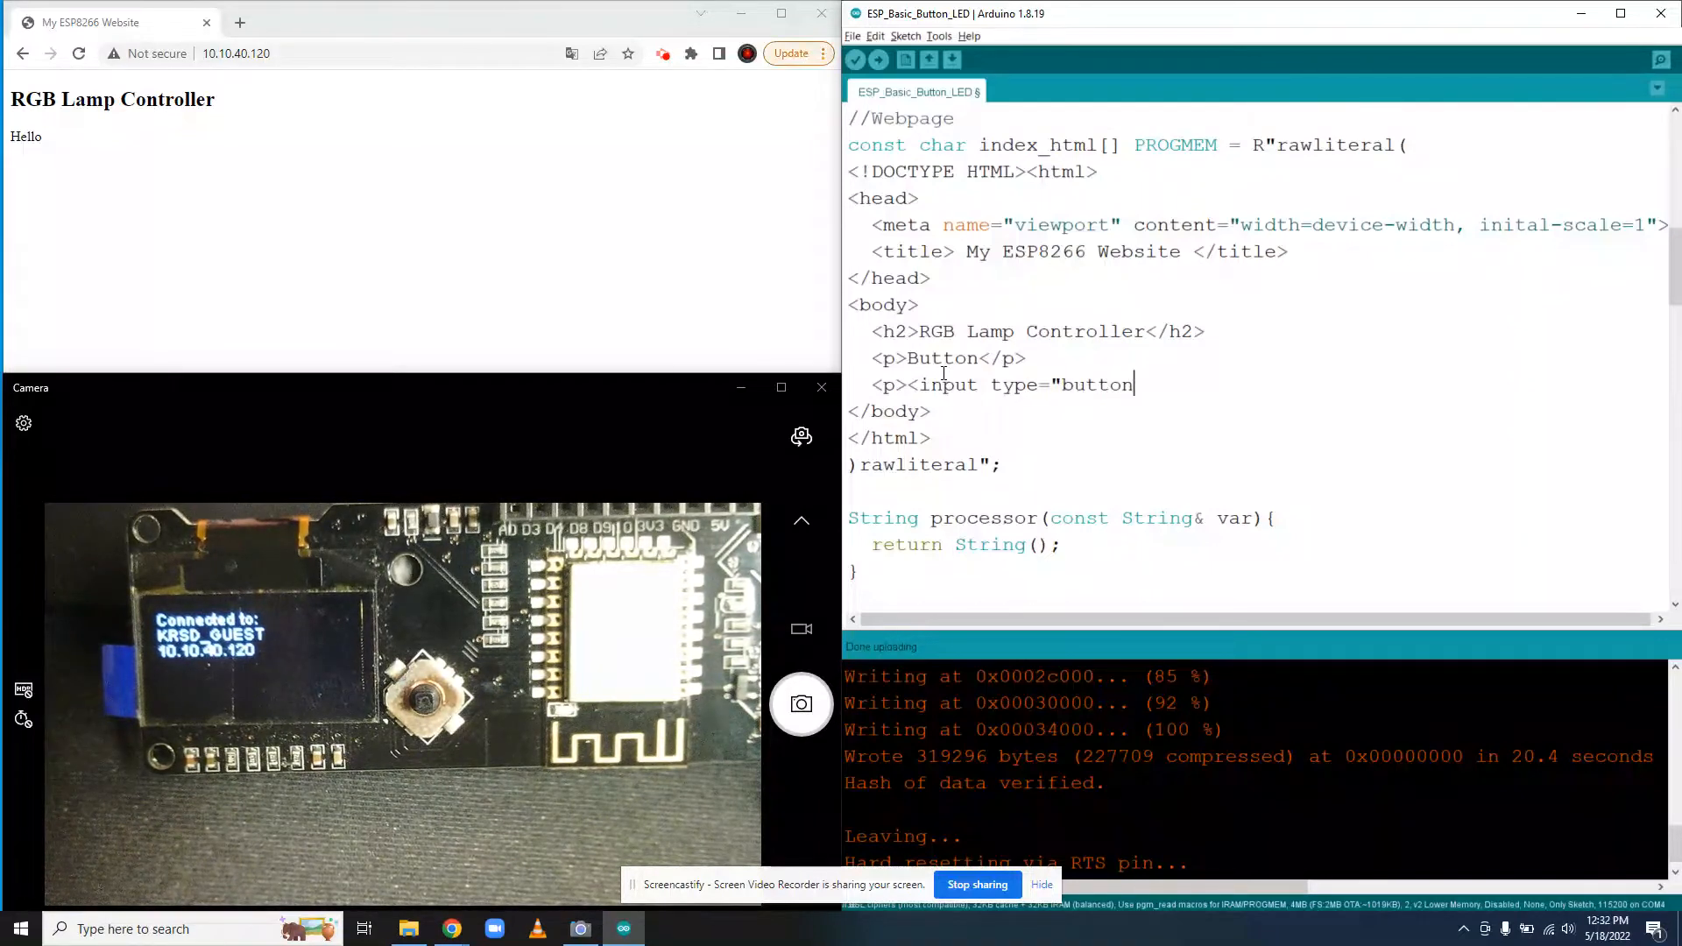
{"action": "type", "text": "\" \""}
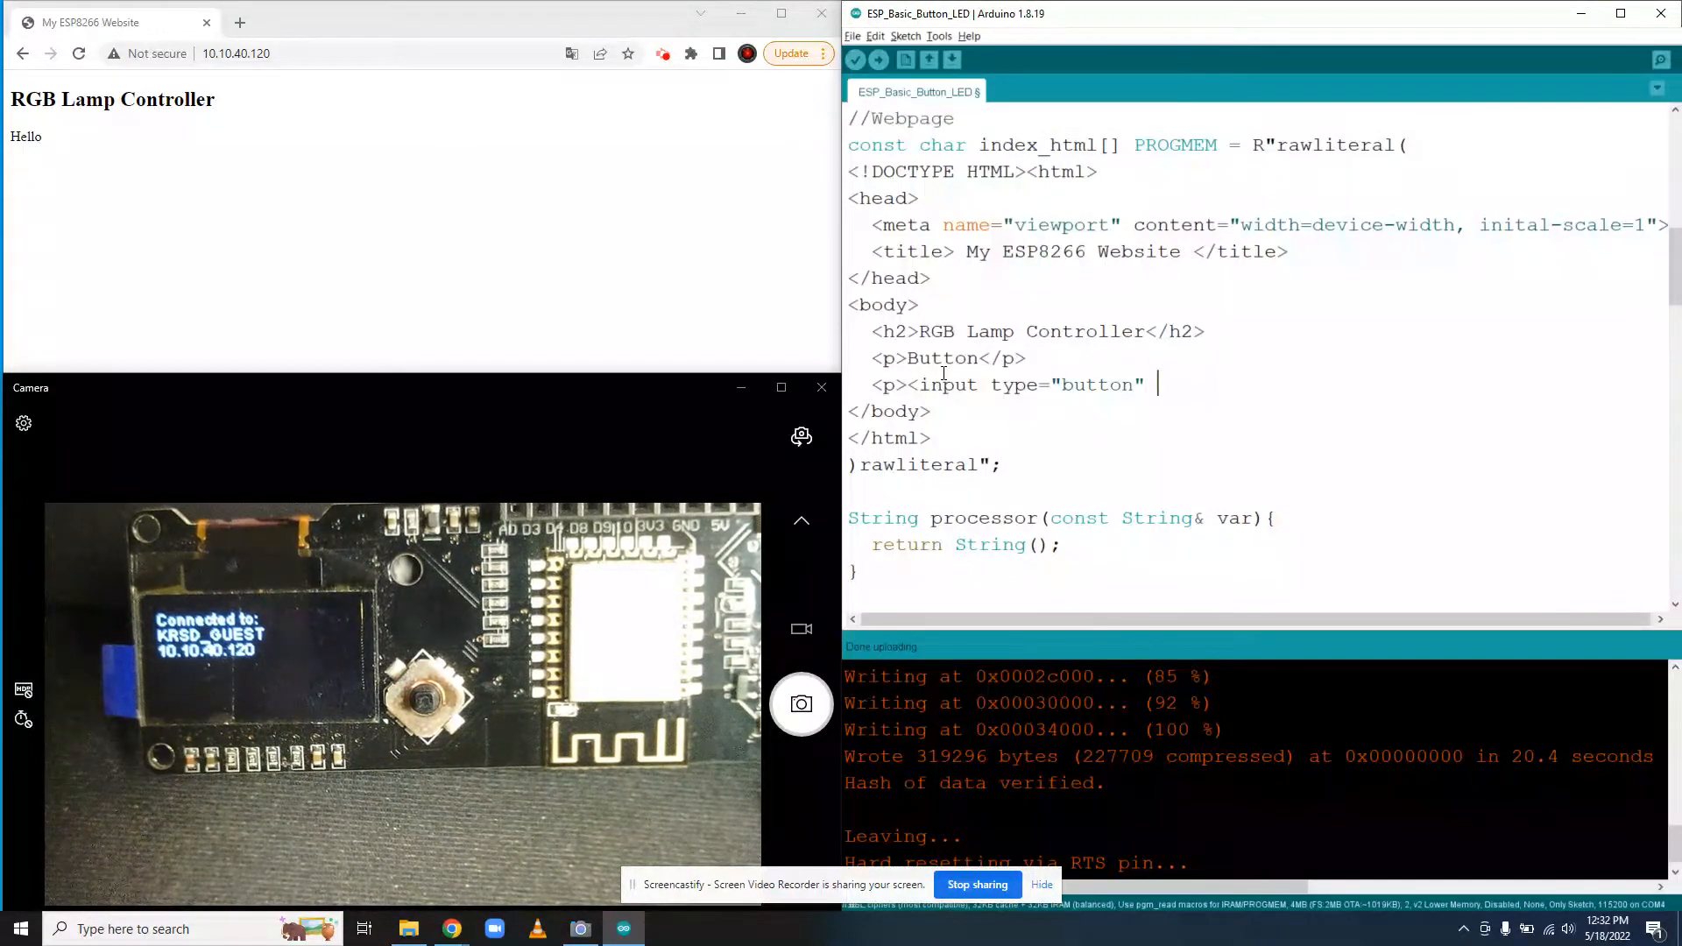
{"action": "type", "text": "c"}
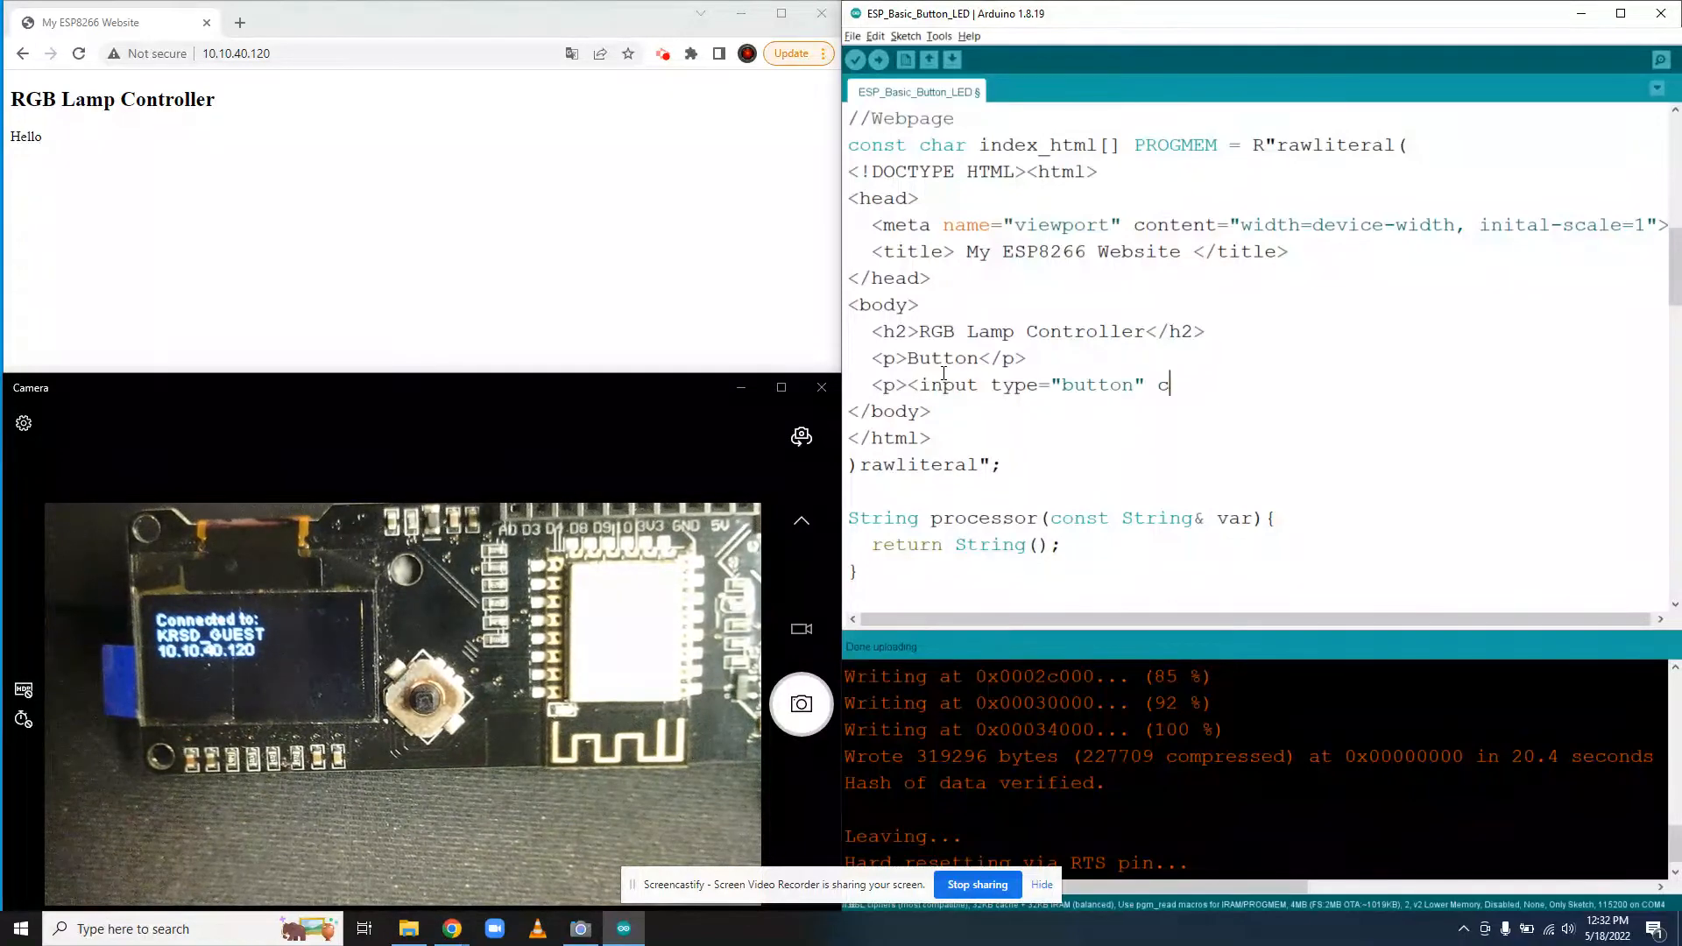
{"action": "type", "text": "onclick"}
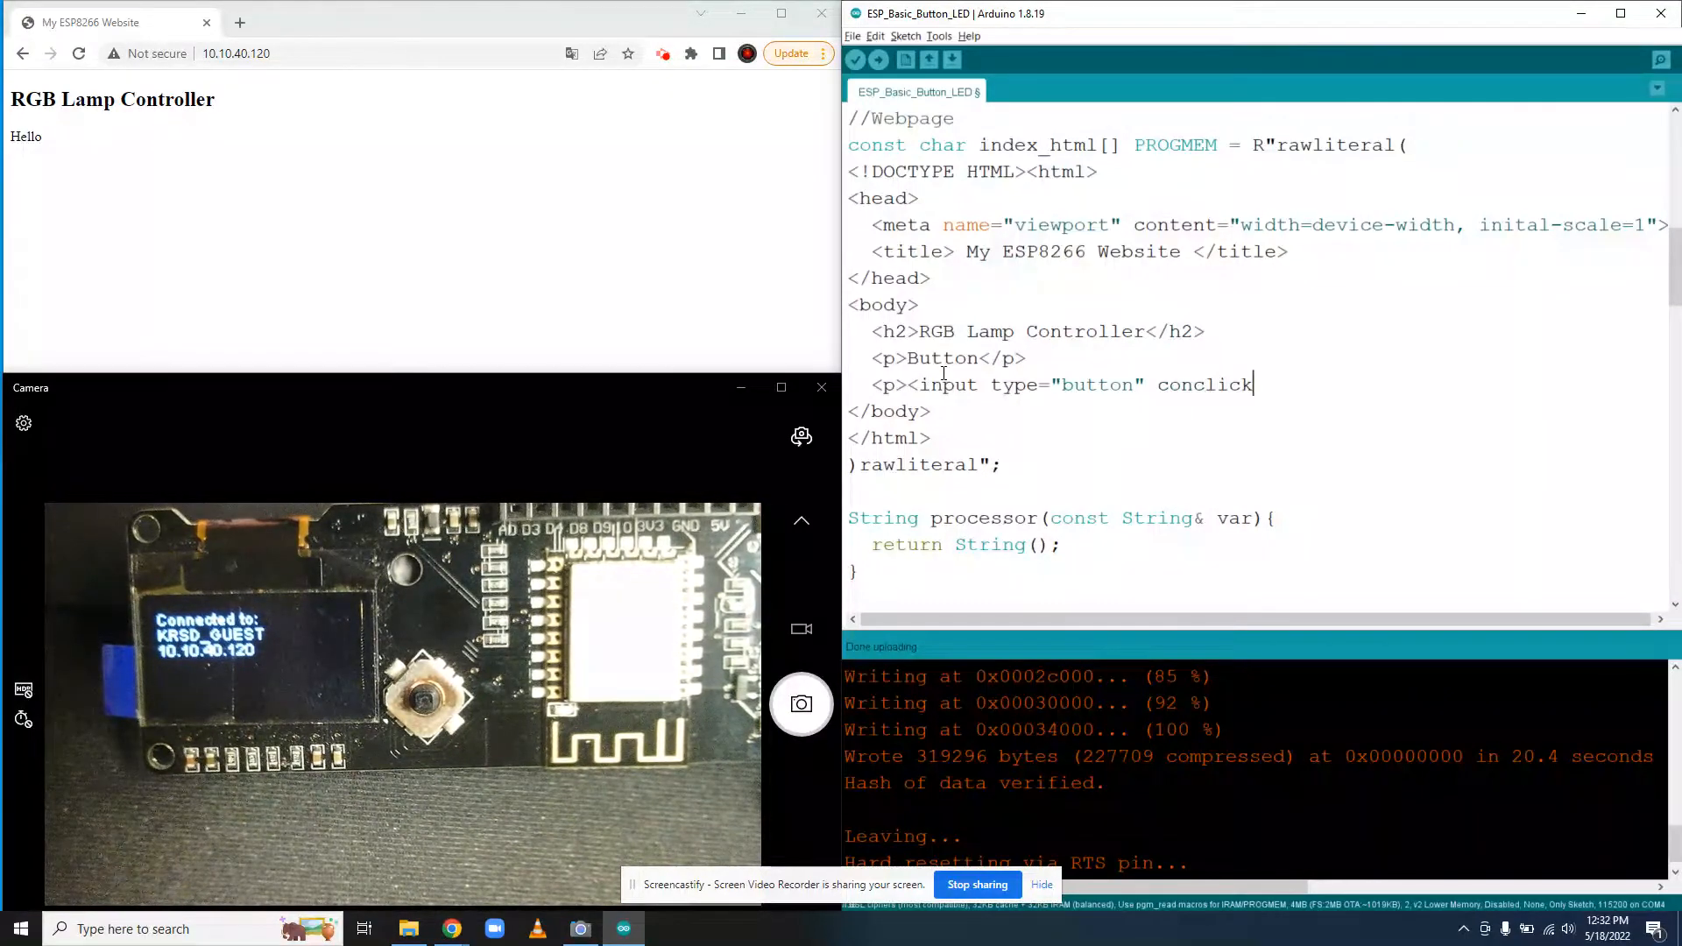
{"action": "key", "text": "Backspace"}
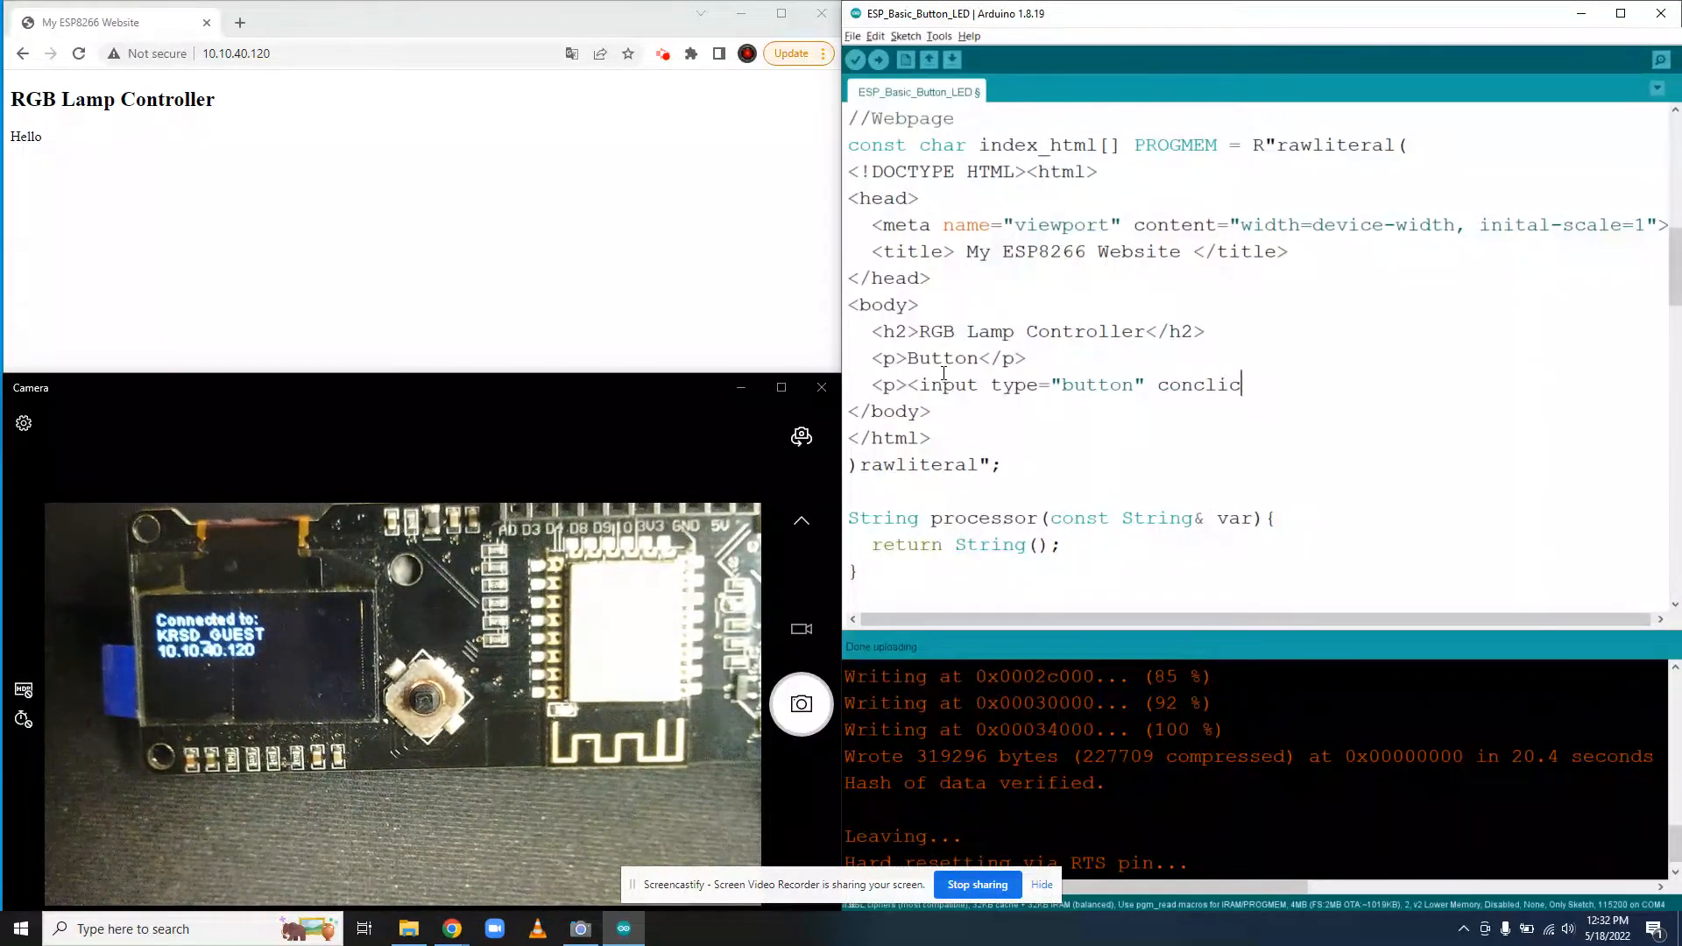
{"action": "key", "text": "BackSpace"}
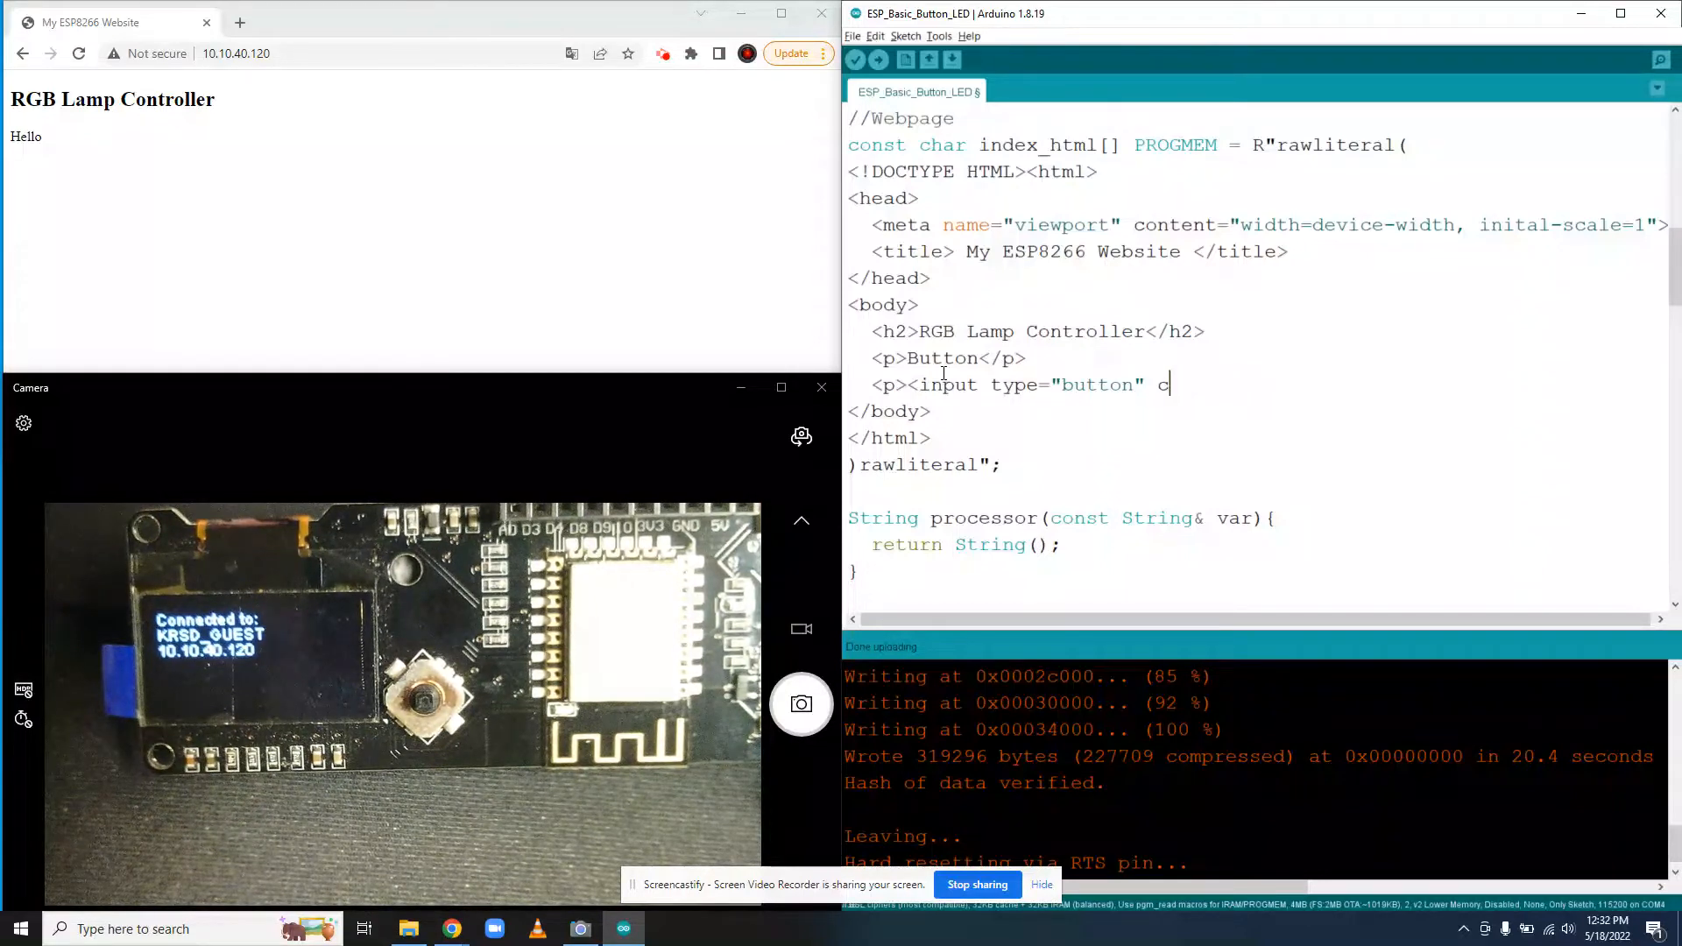
{"action": "type", "text": "nclic"}
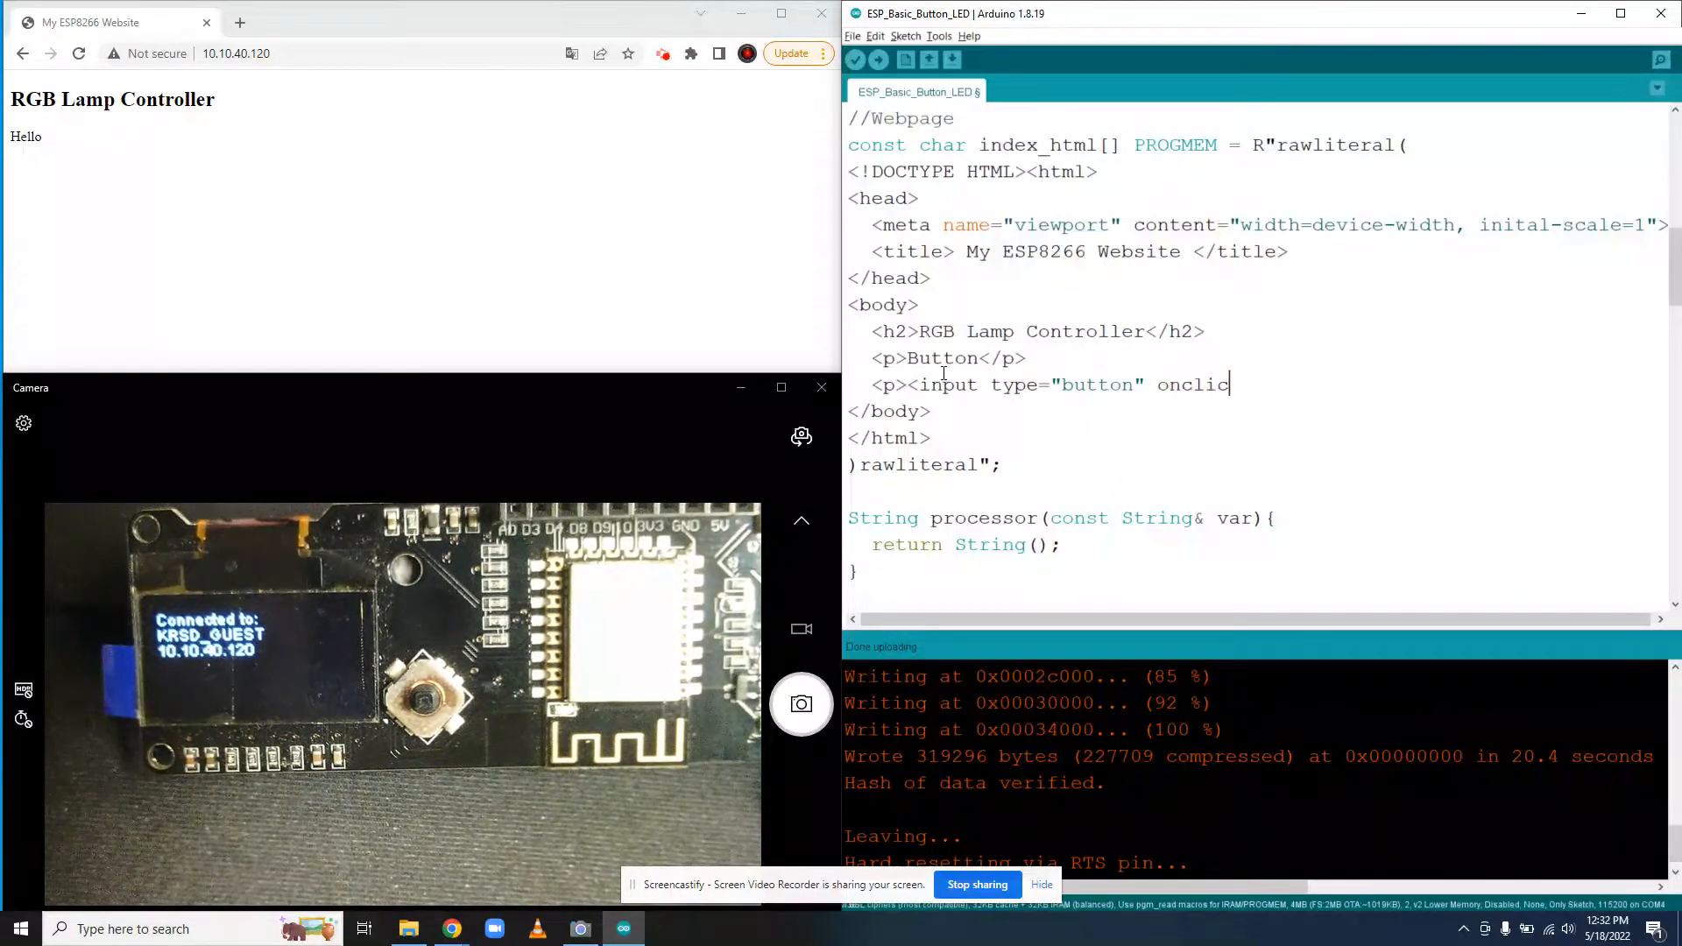
{"action": "type", "text": "k=\""}
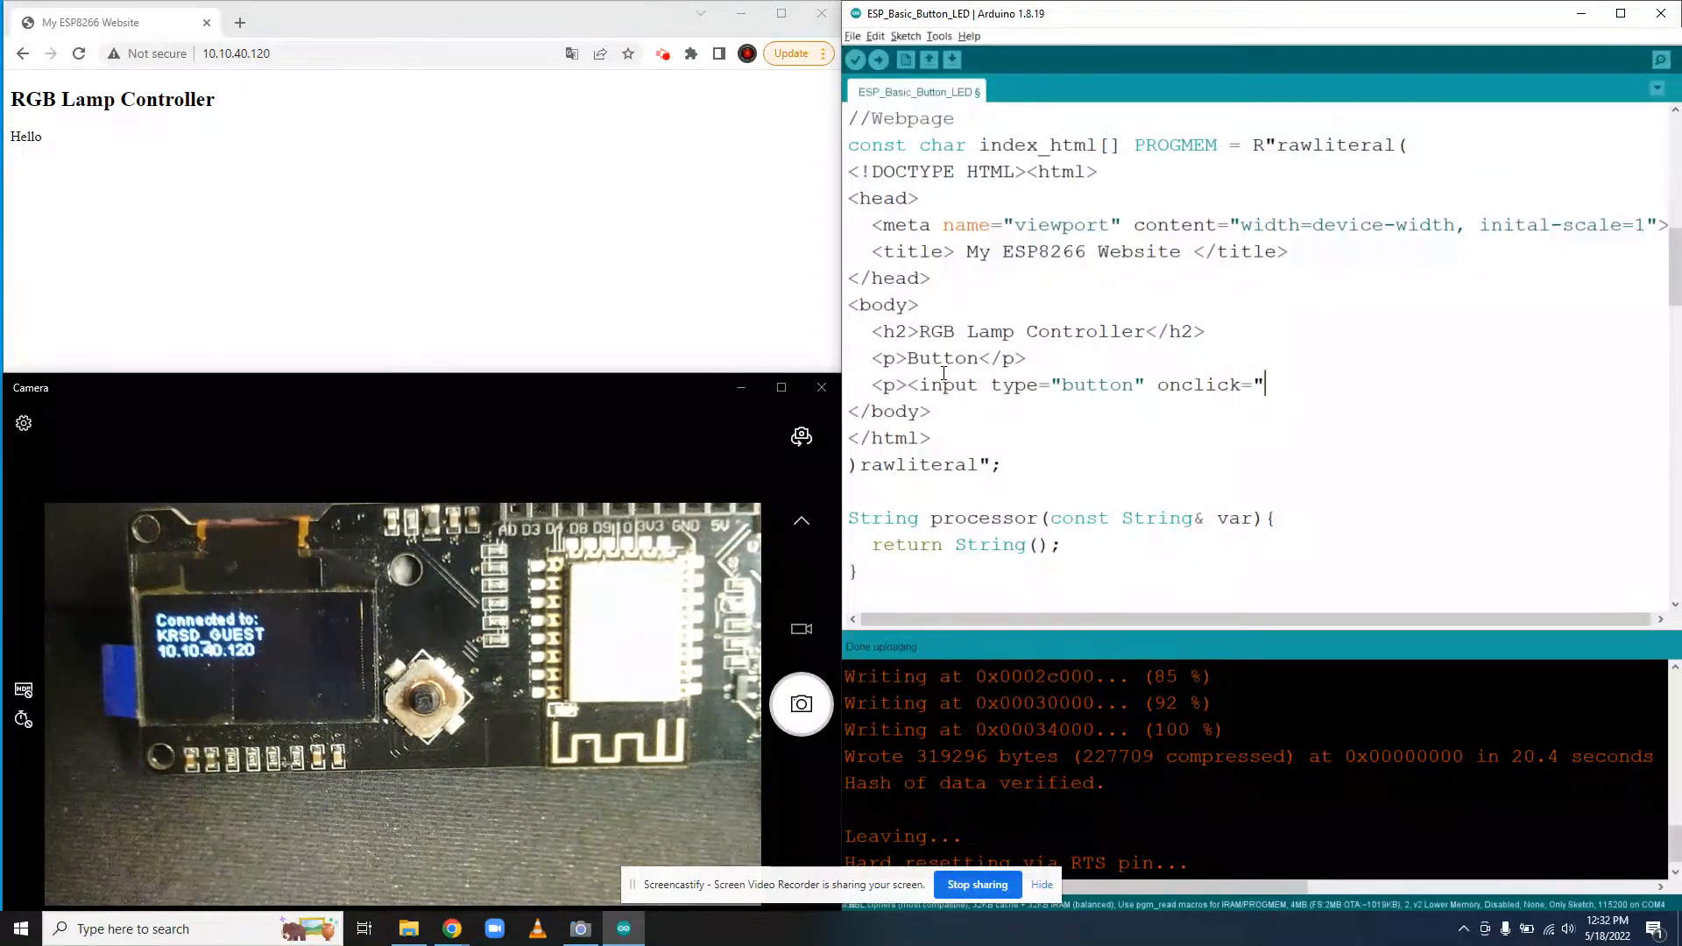
Set the onclick handler to buttonHandler() and close its attribute quote.
{"action": "type", "text": "butt"}
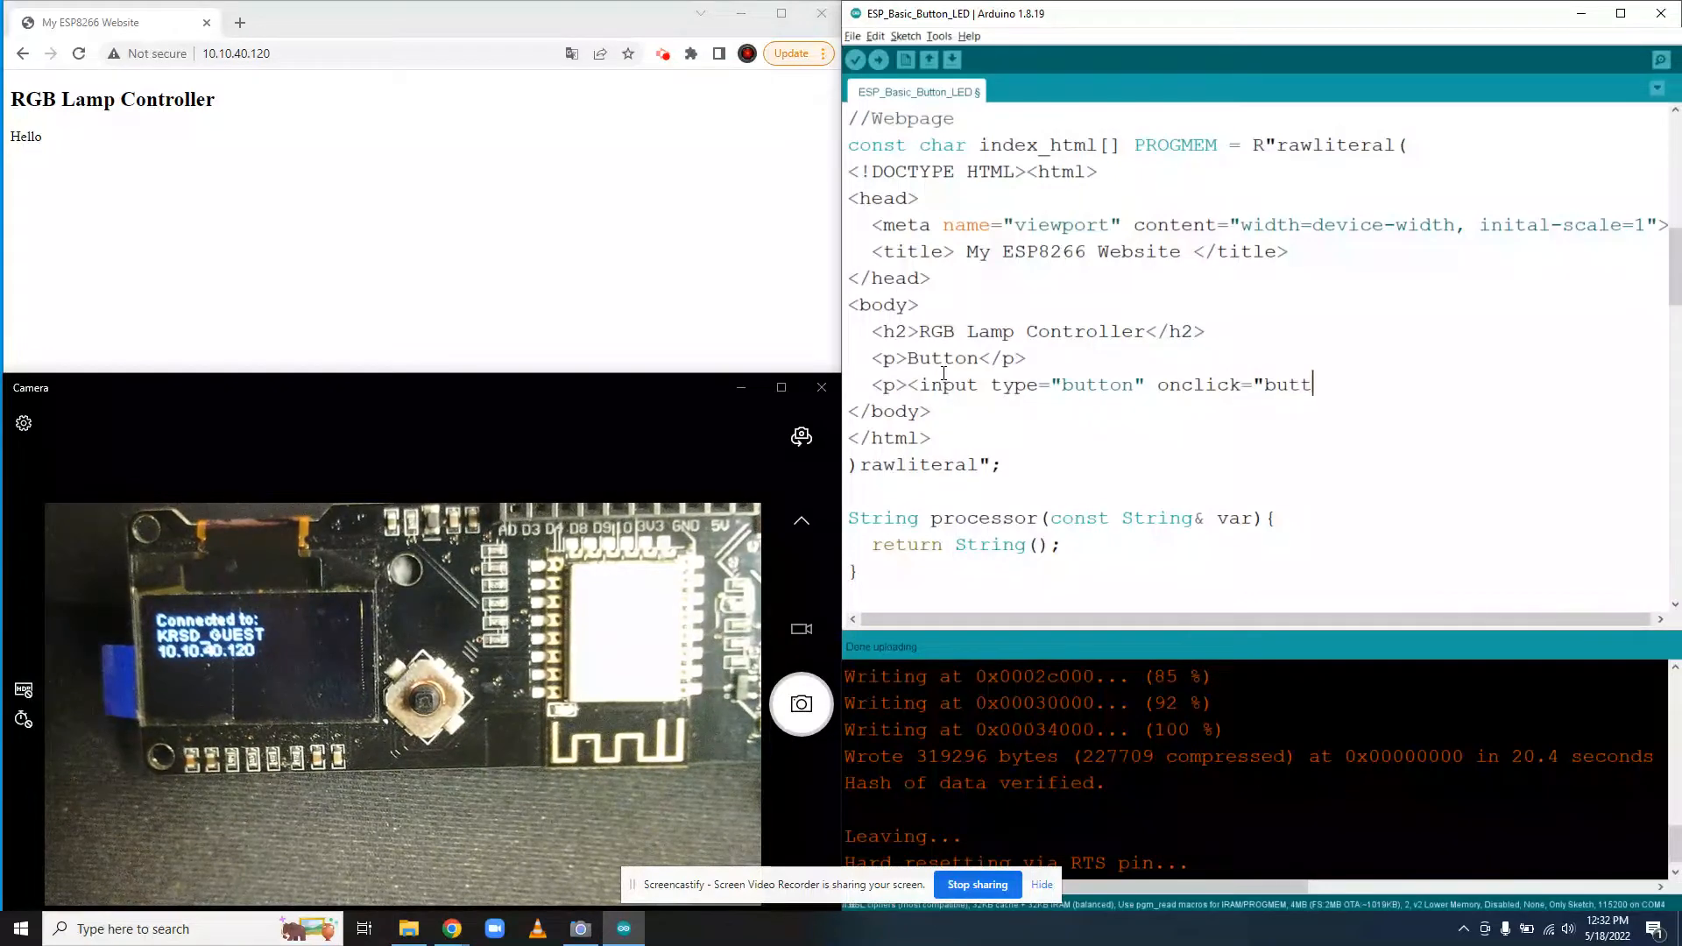
{"action": "type", "text": "on"}
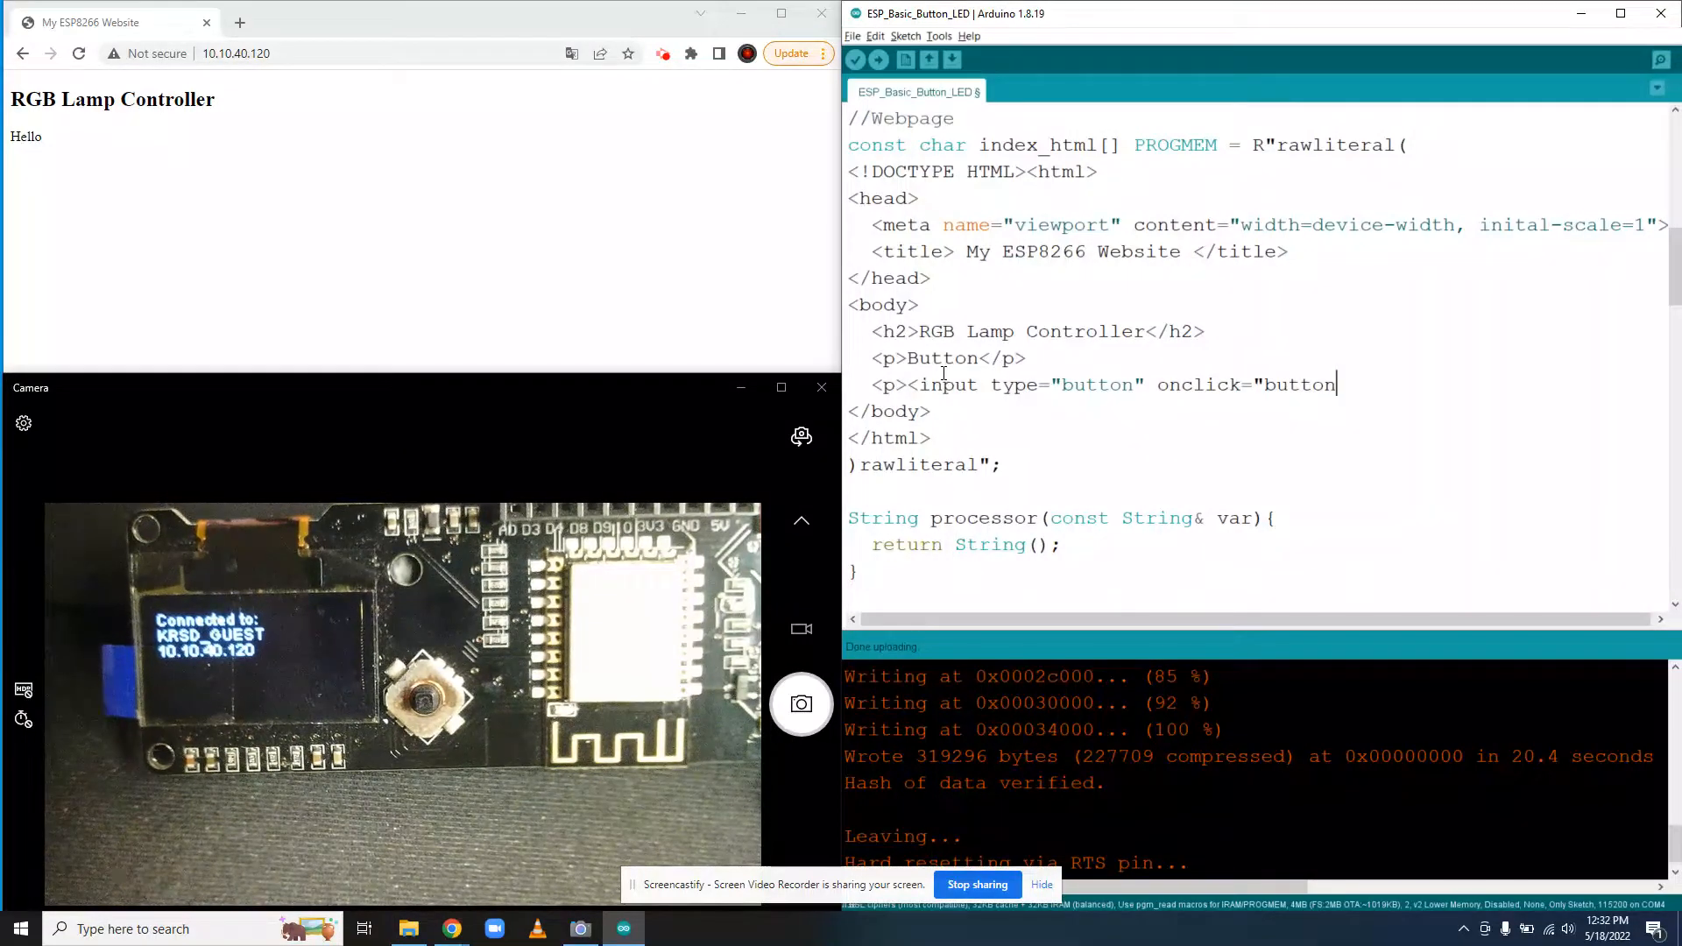
{"action": "type", "text": "Han"}
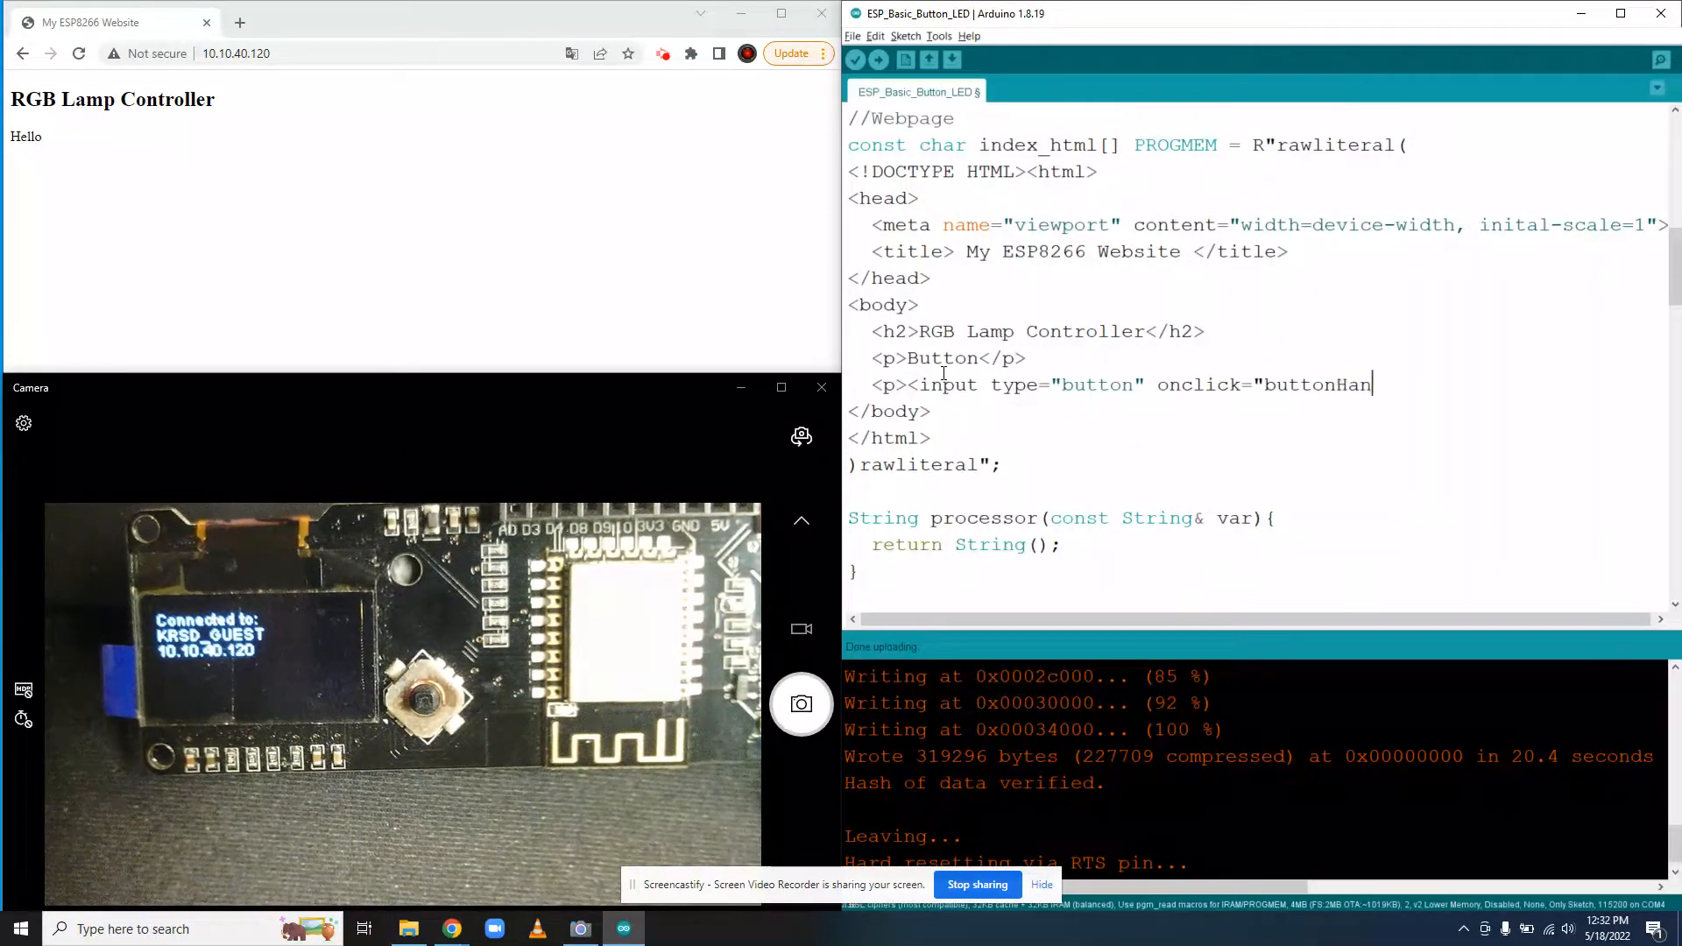
{"action": "type", "text": "fdle"}
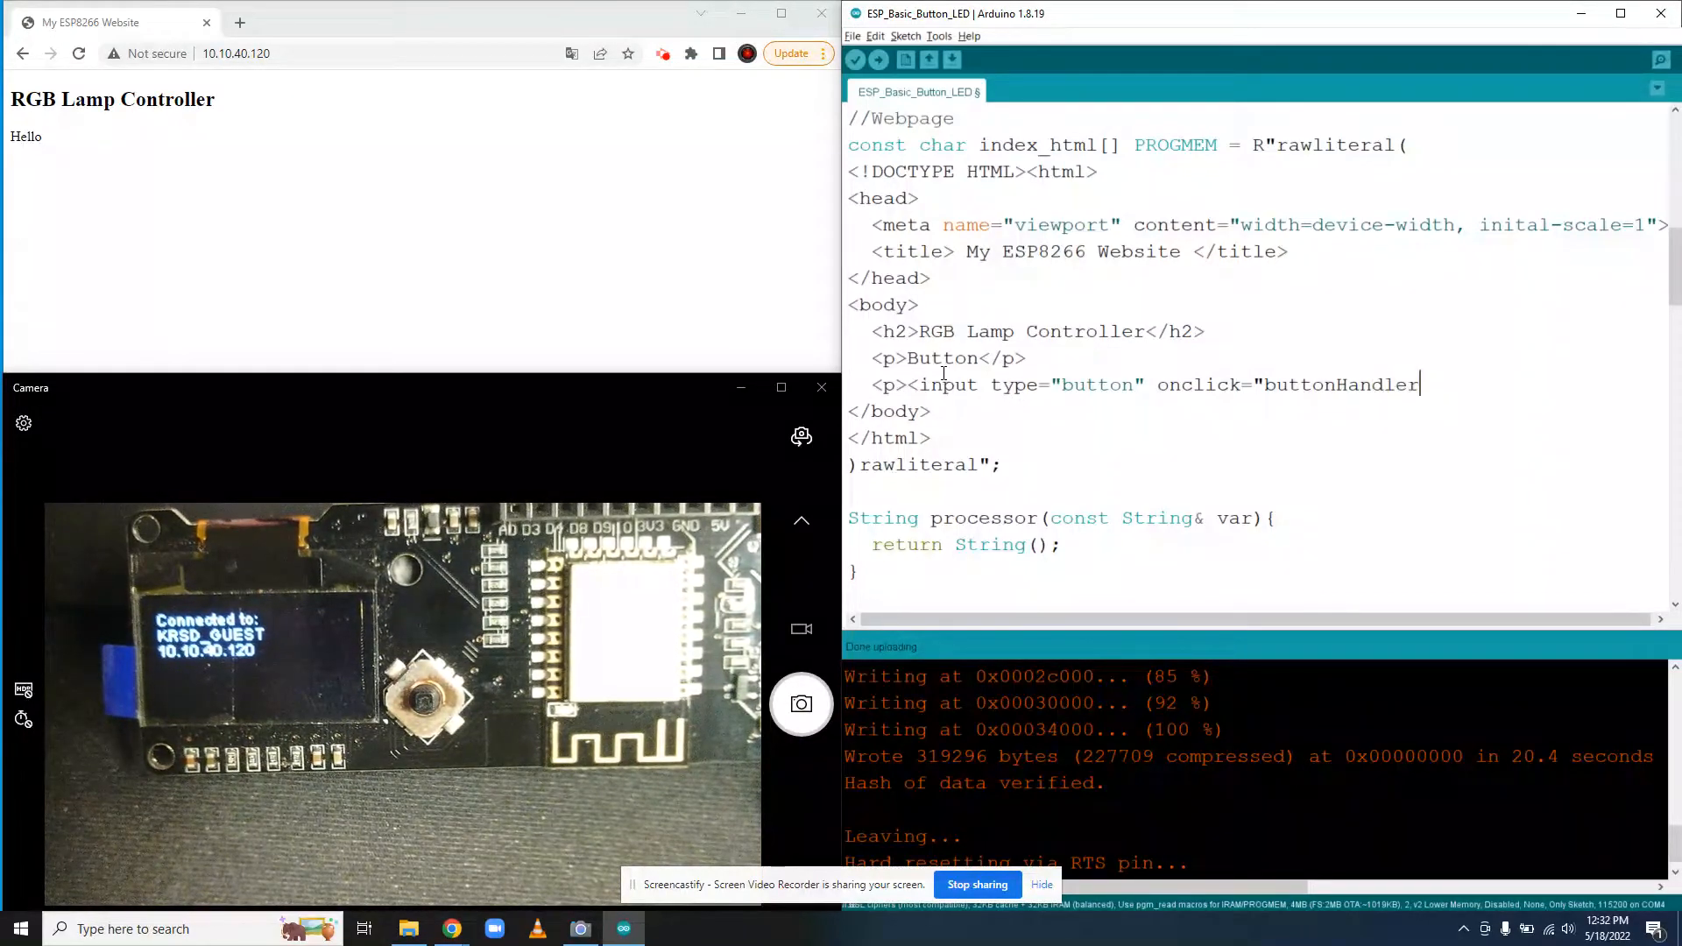
{"action": "type", "text": "()"}
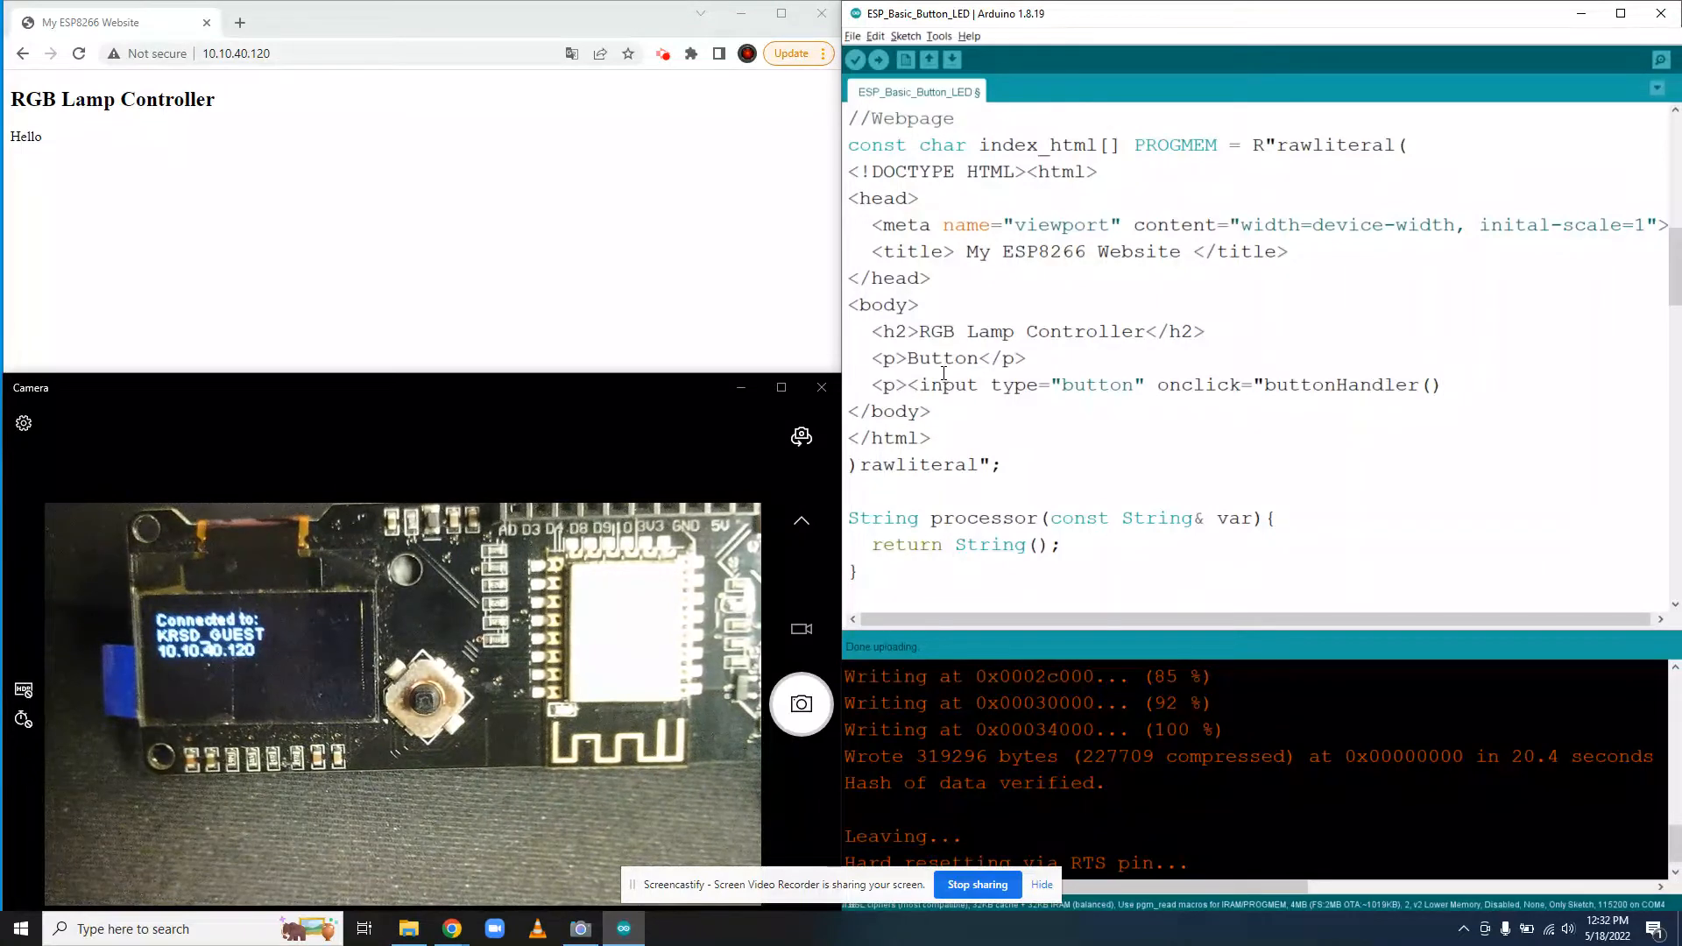
{"action": "type", "text": "\""}
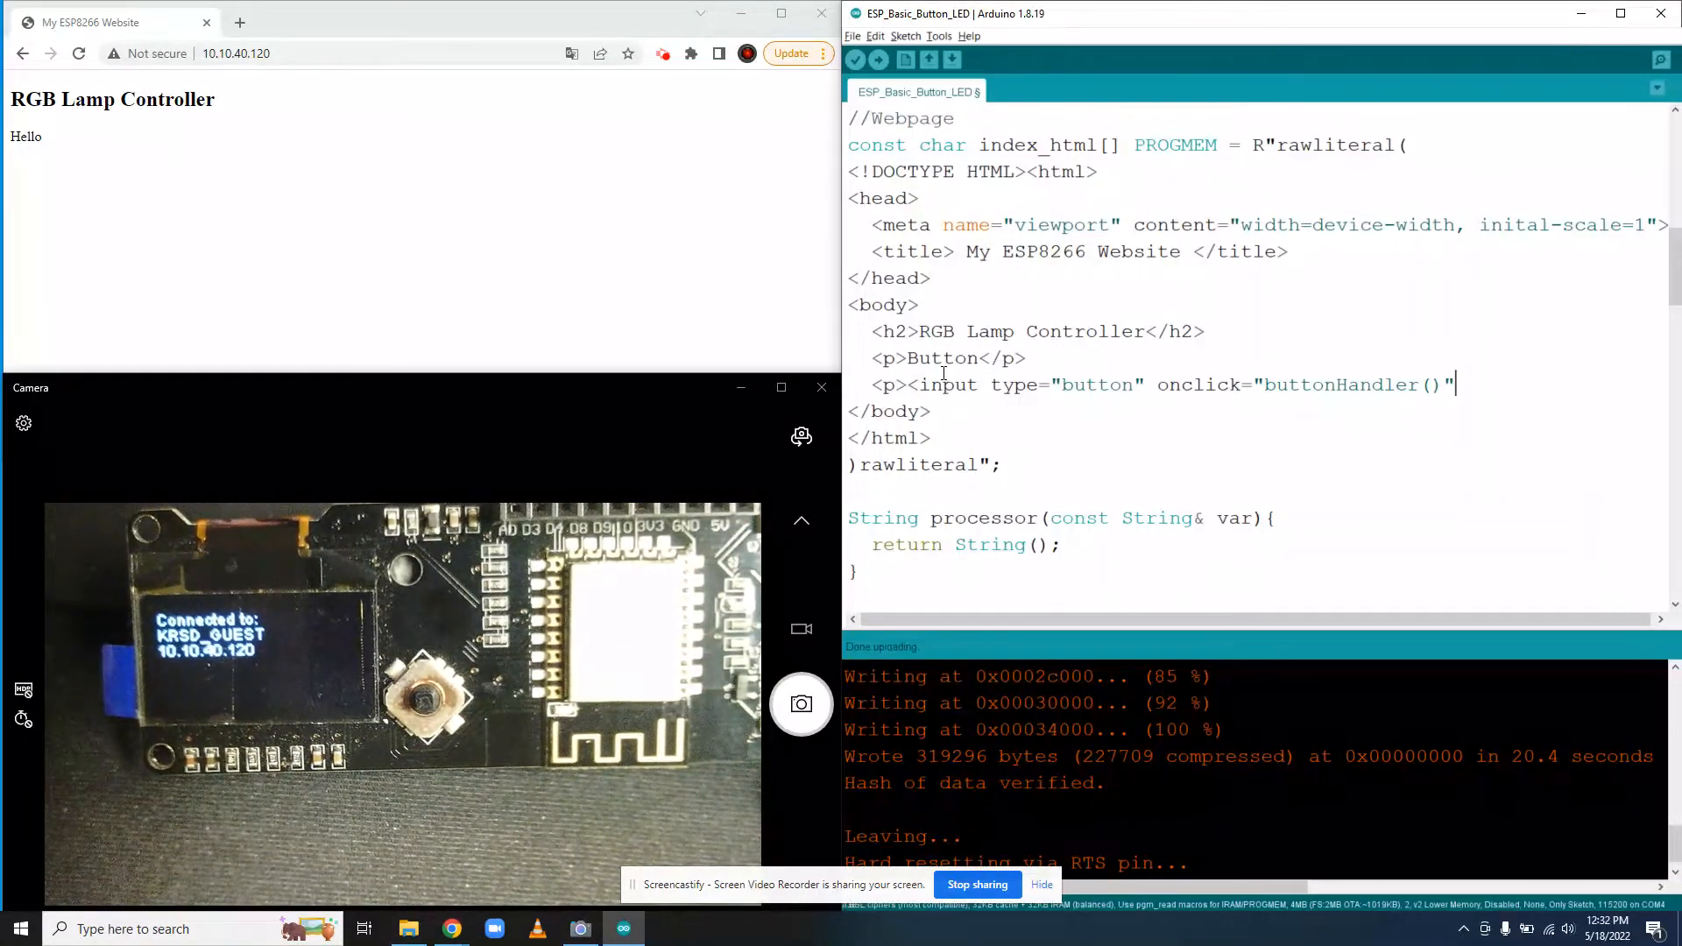
Give the input id="button" and begin its value attribute.
{"action": "type", "text": "i"}
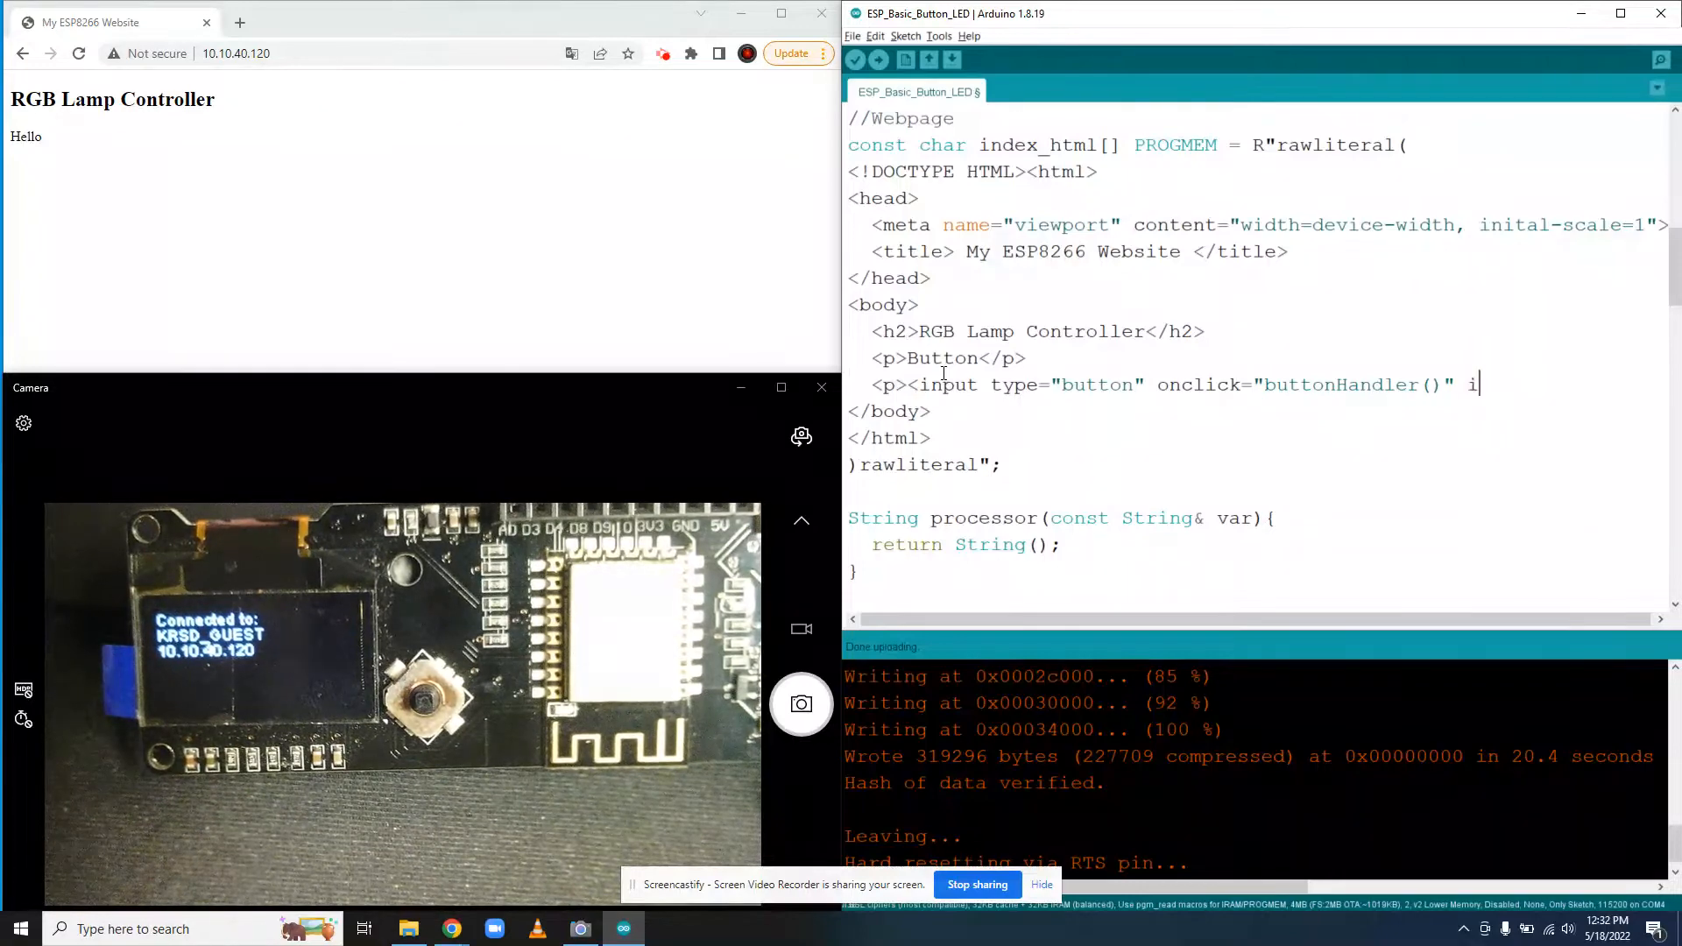
{"action": "type", "text": "d"}
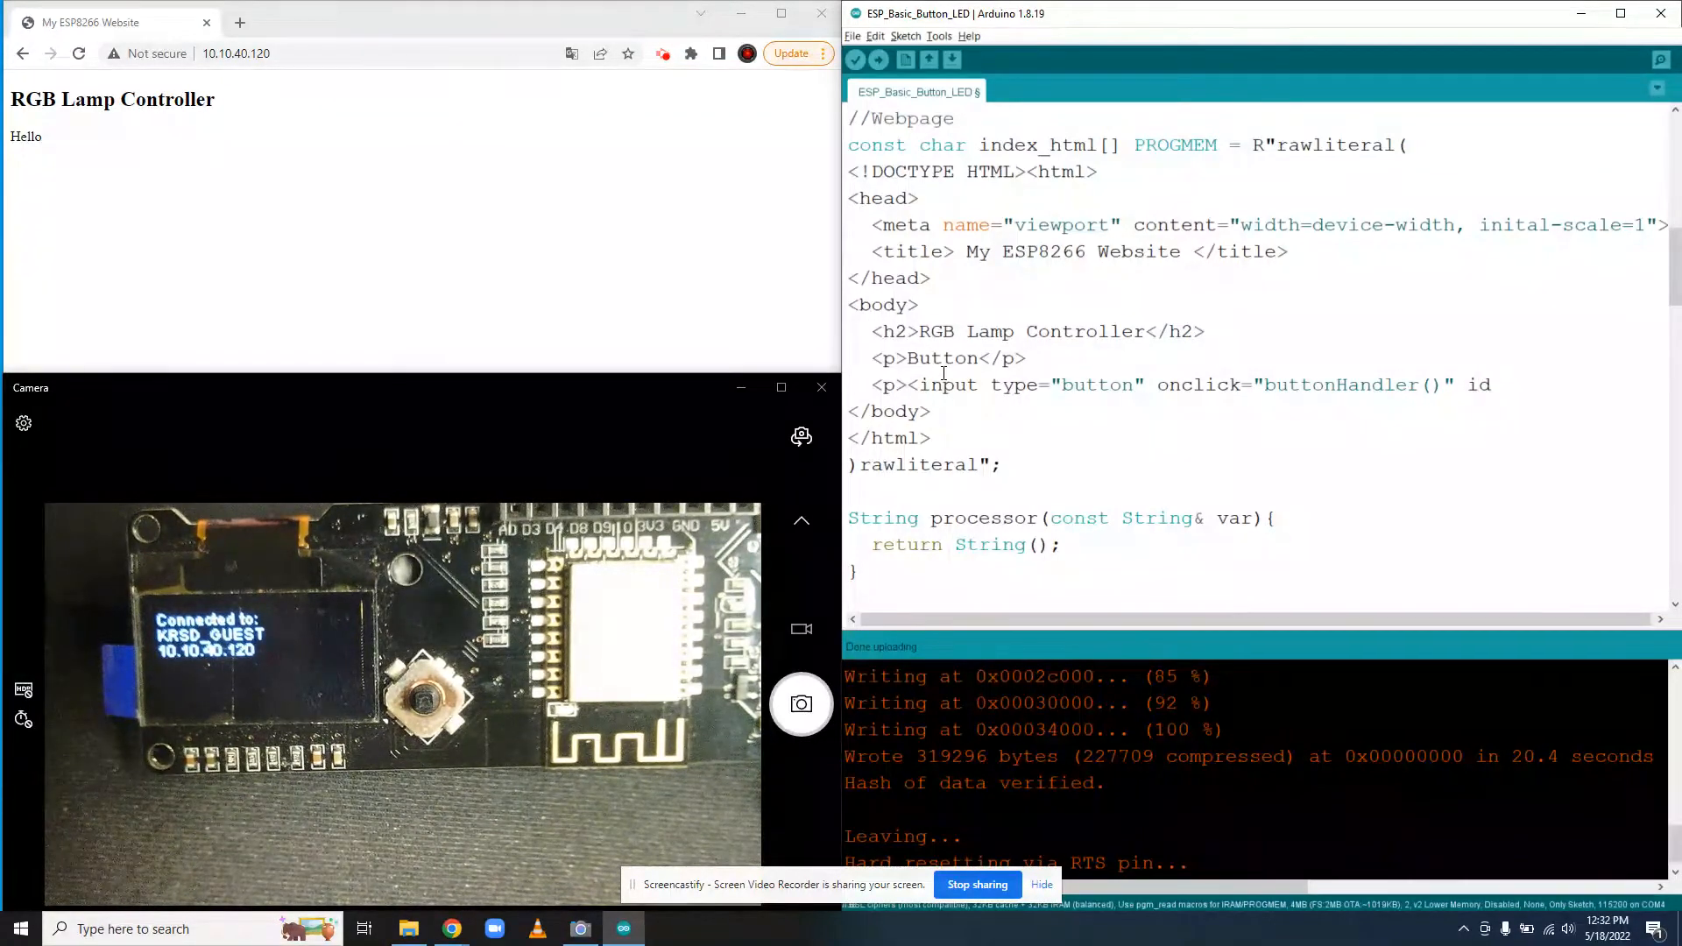
{"action": "type", "text": "=\""}
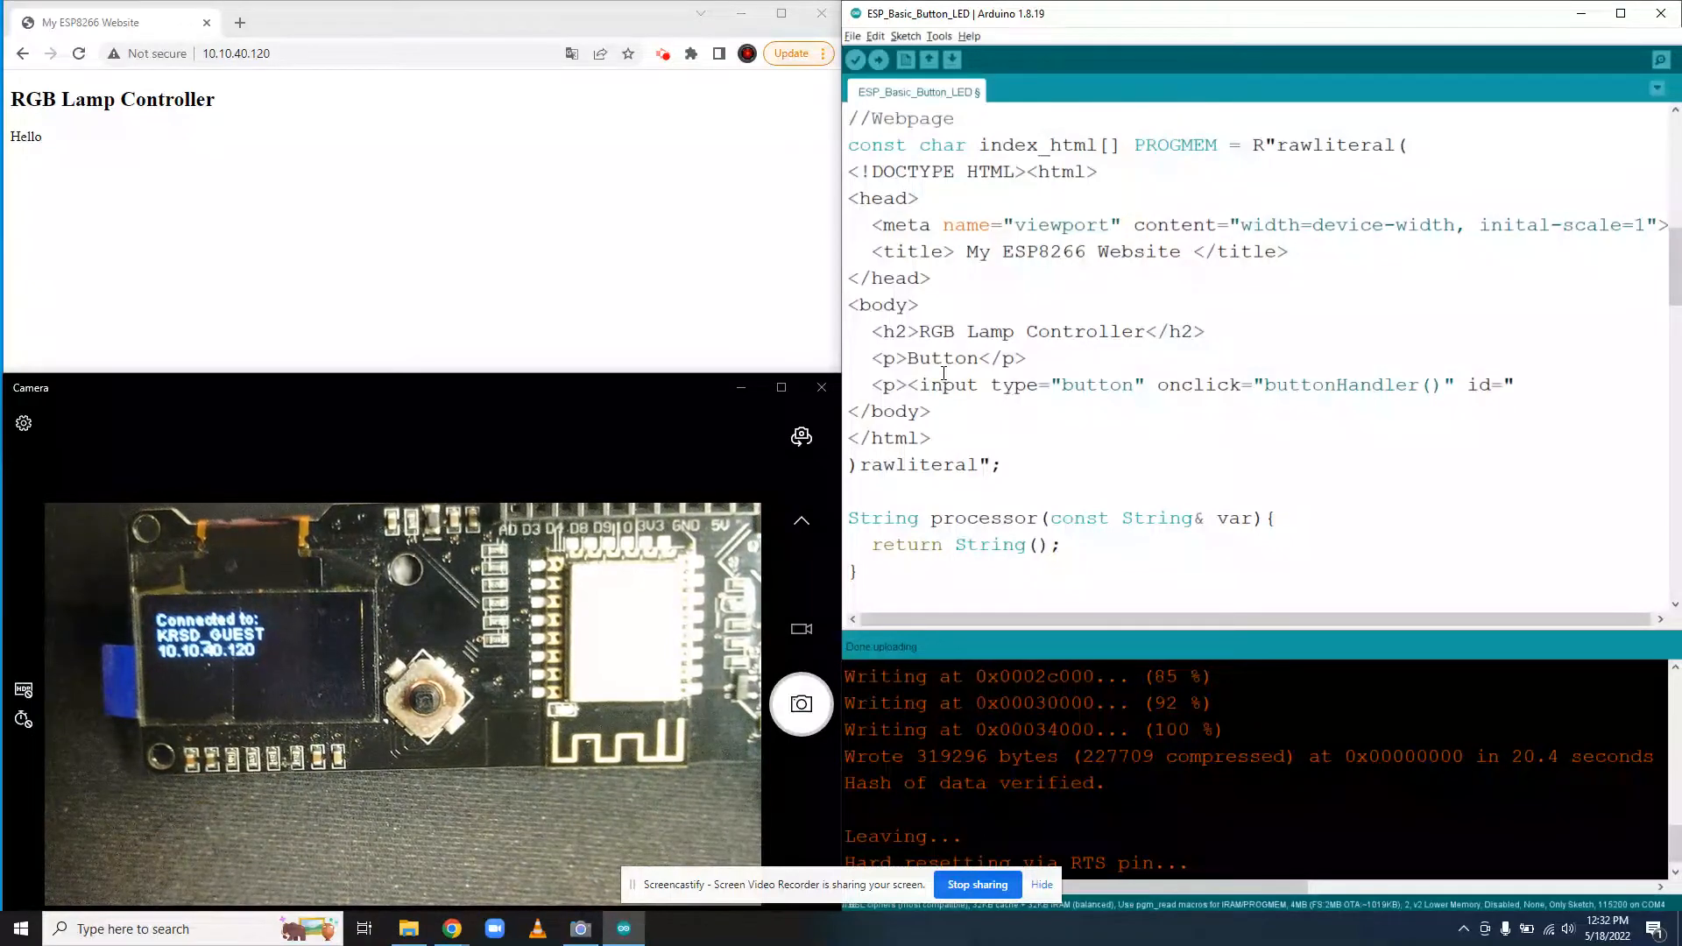
{"action": "type", "text": "button\""}
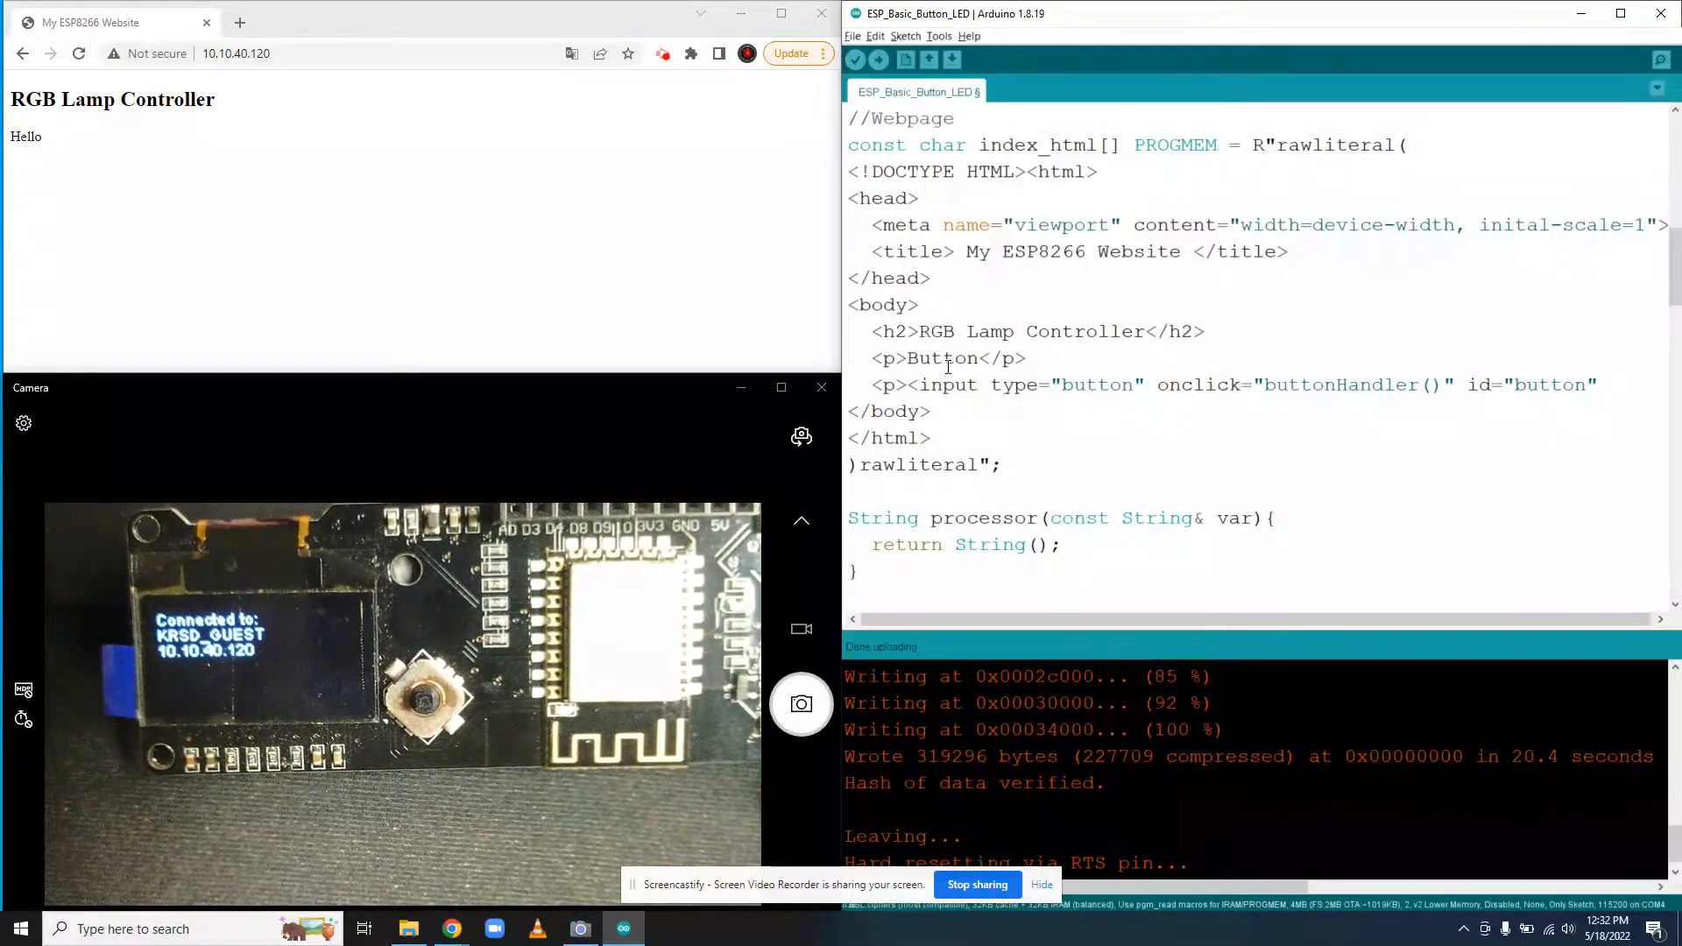
{"action": "type", "text": "vlau"}
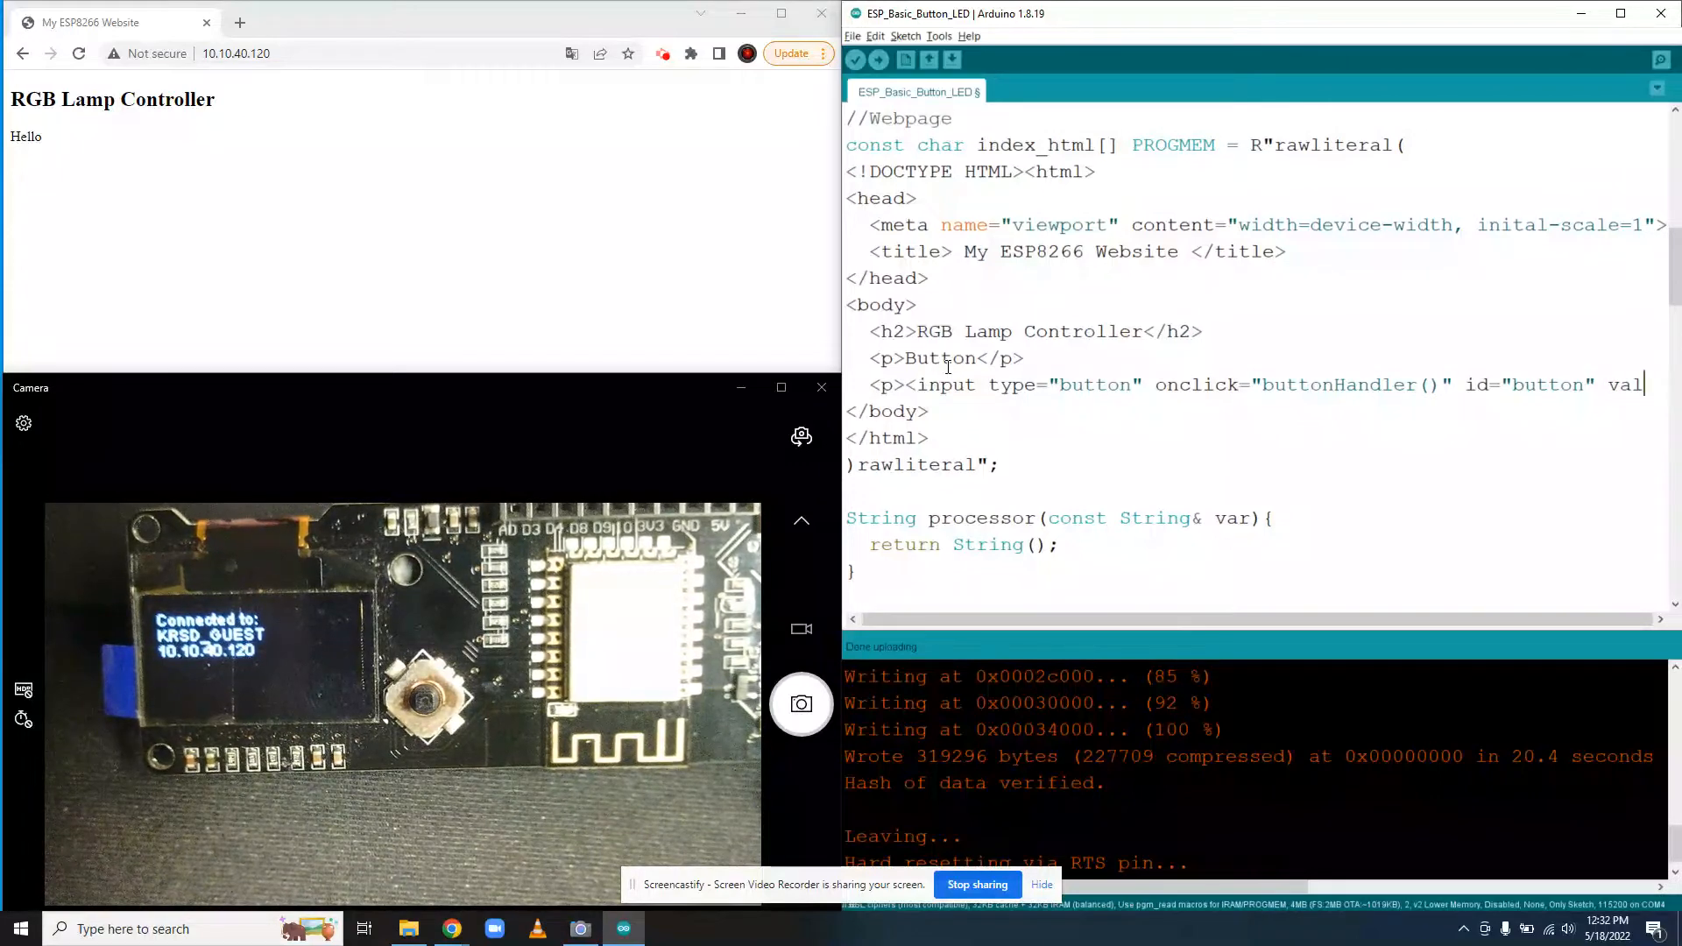
{"action": "type", "text": "ue"}
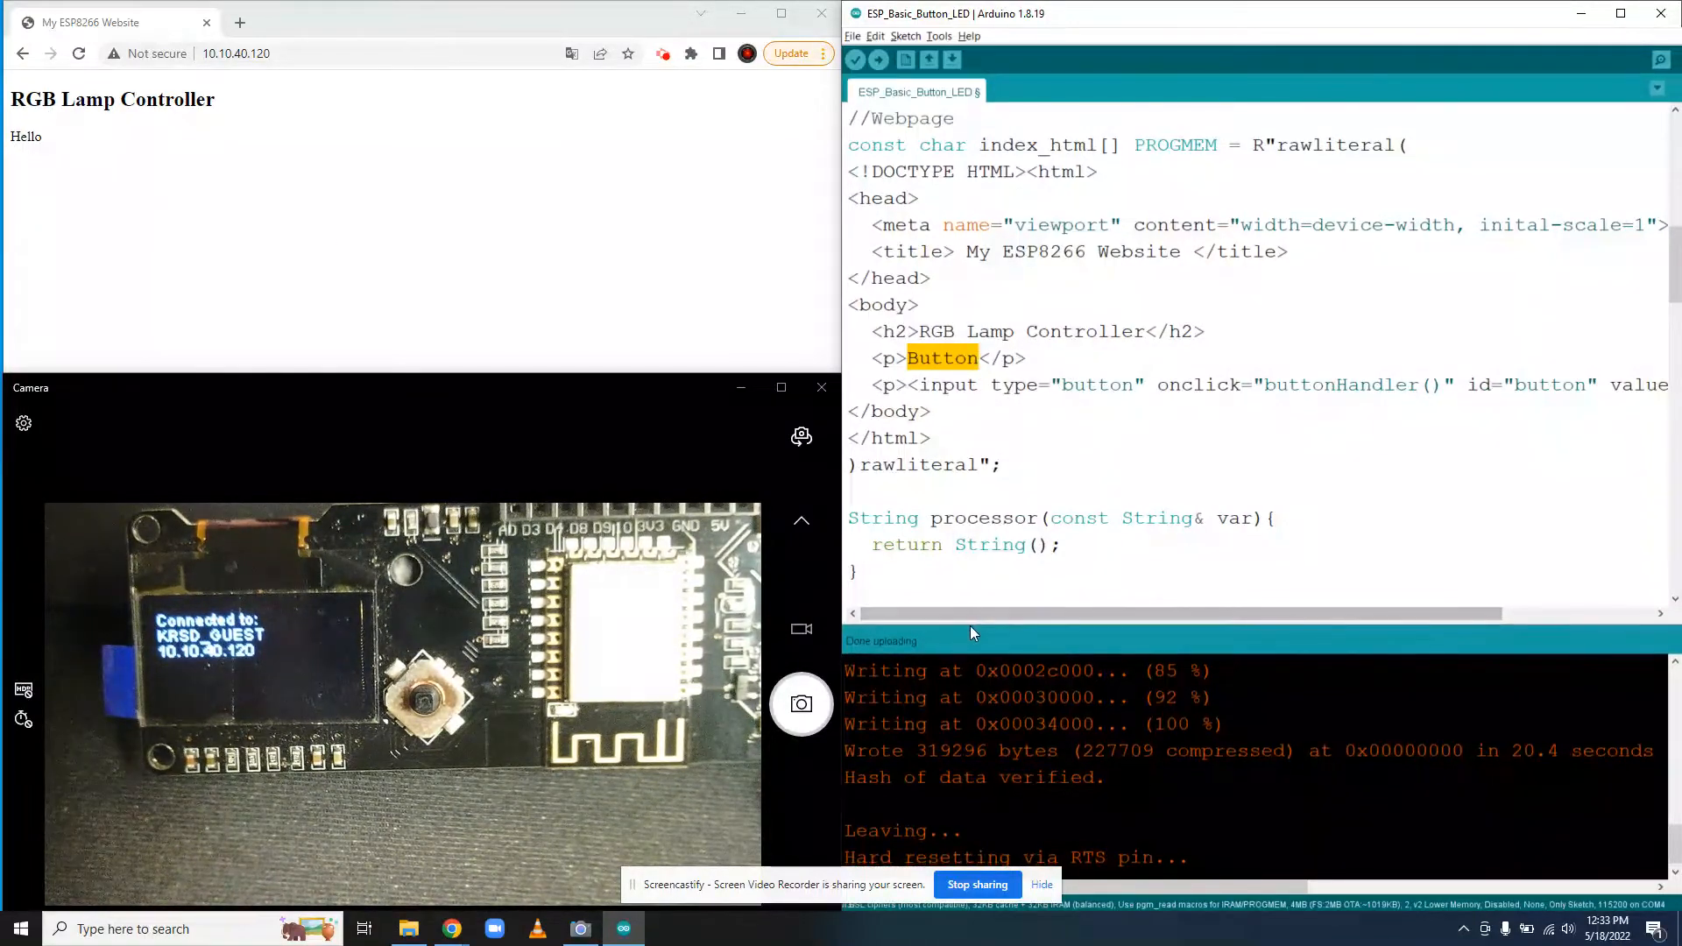
Scroll right to reveal value="Press Me"></p> ending the button line.
{"action": "scroll", "scroll_direction": "right", "scroll_amount": 3}
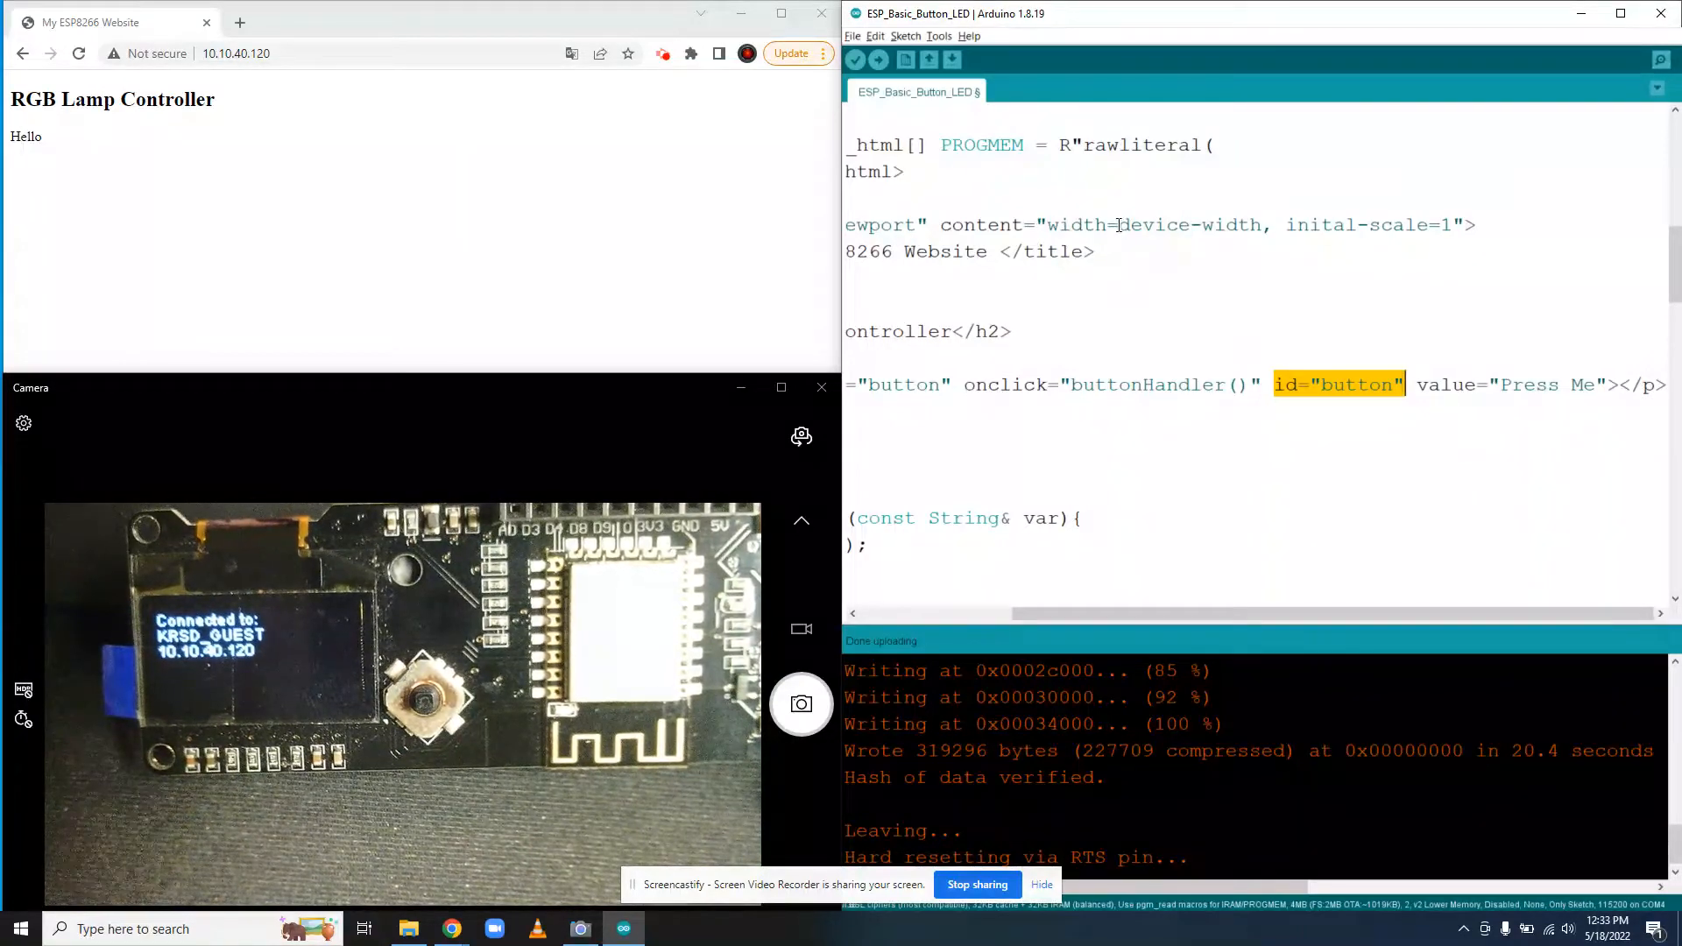
{"action": "mouse_move", "coordinate": [877, 60]}
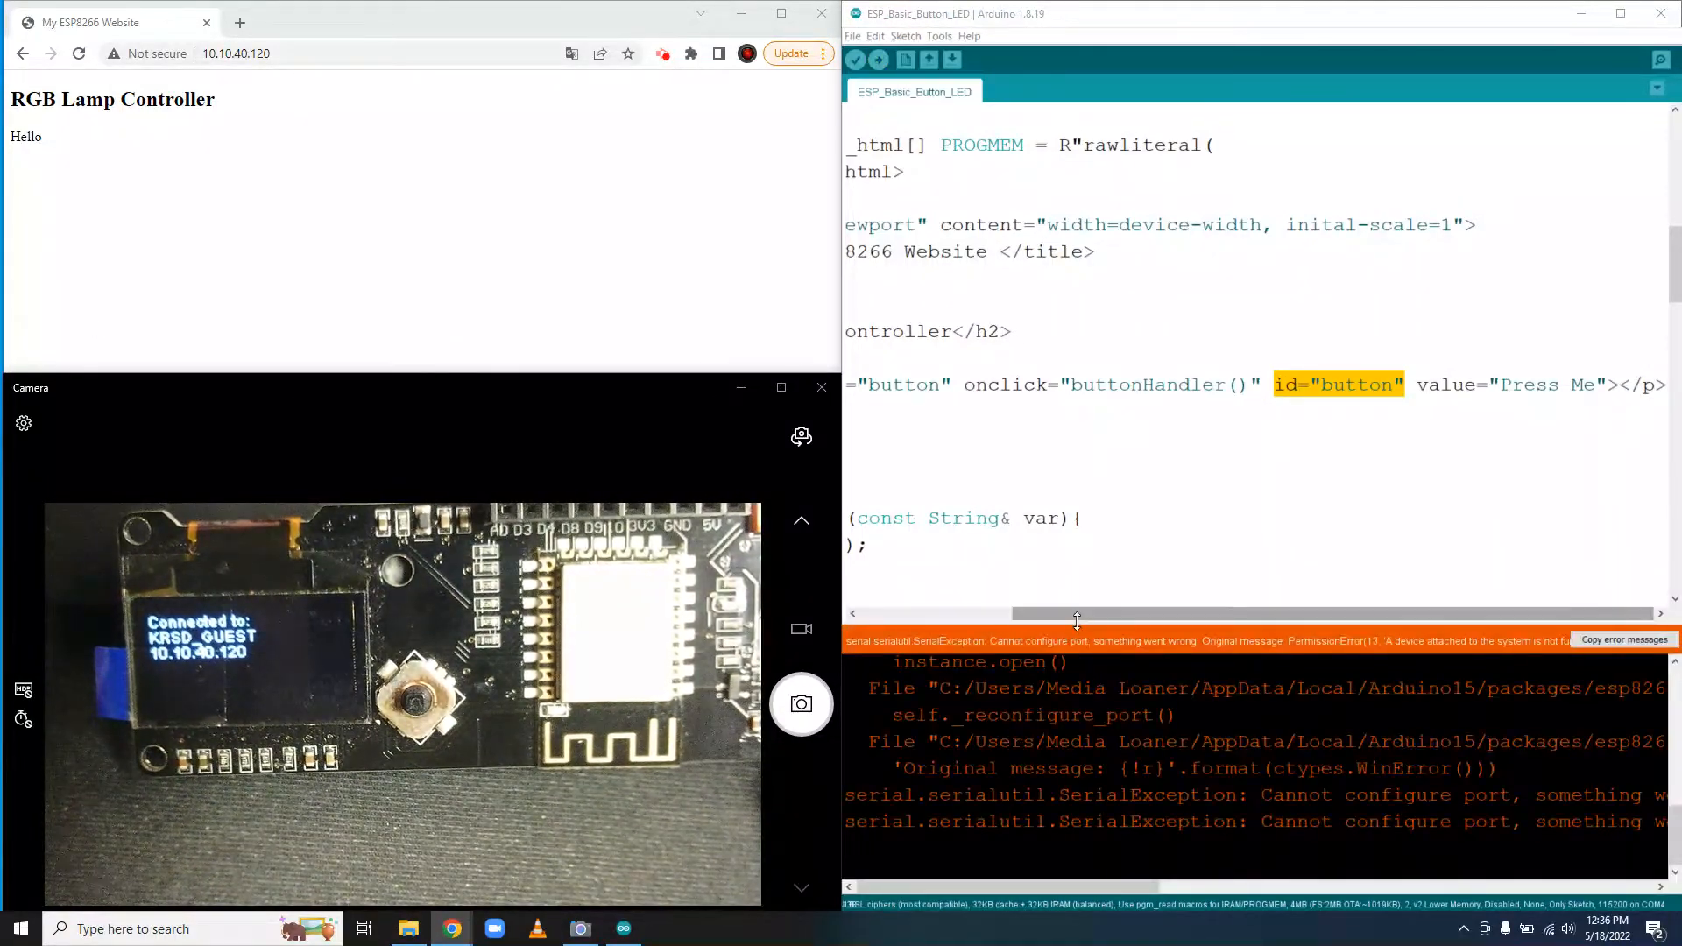
Scroll the editor back left after the upload fails with Cannot configure port serial errors.
{"action": "scroll", "scroll_direction": "left", "scroll_amount": 3}
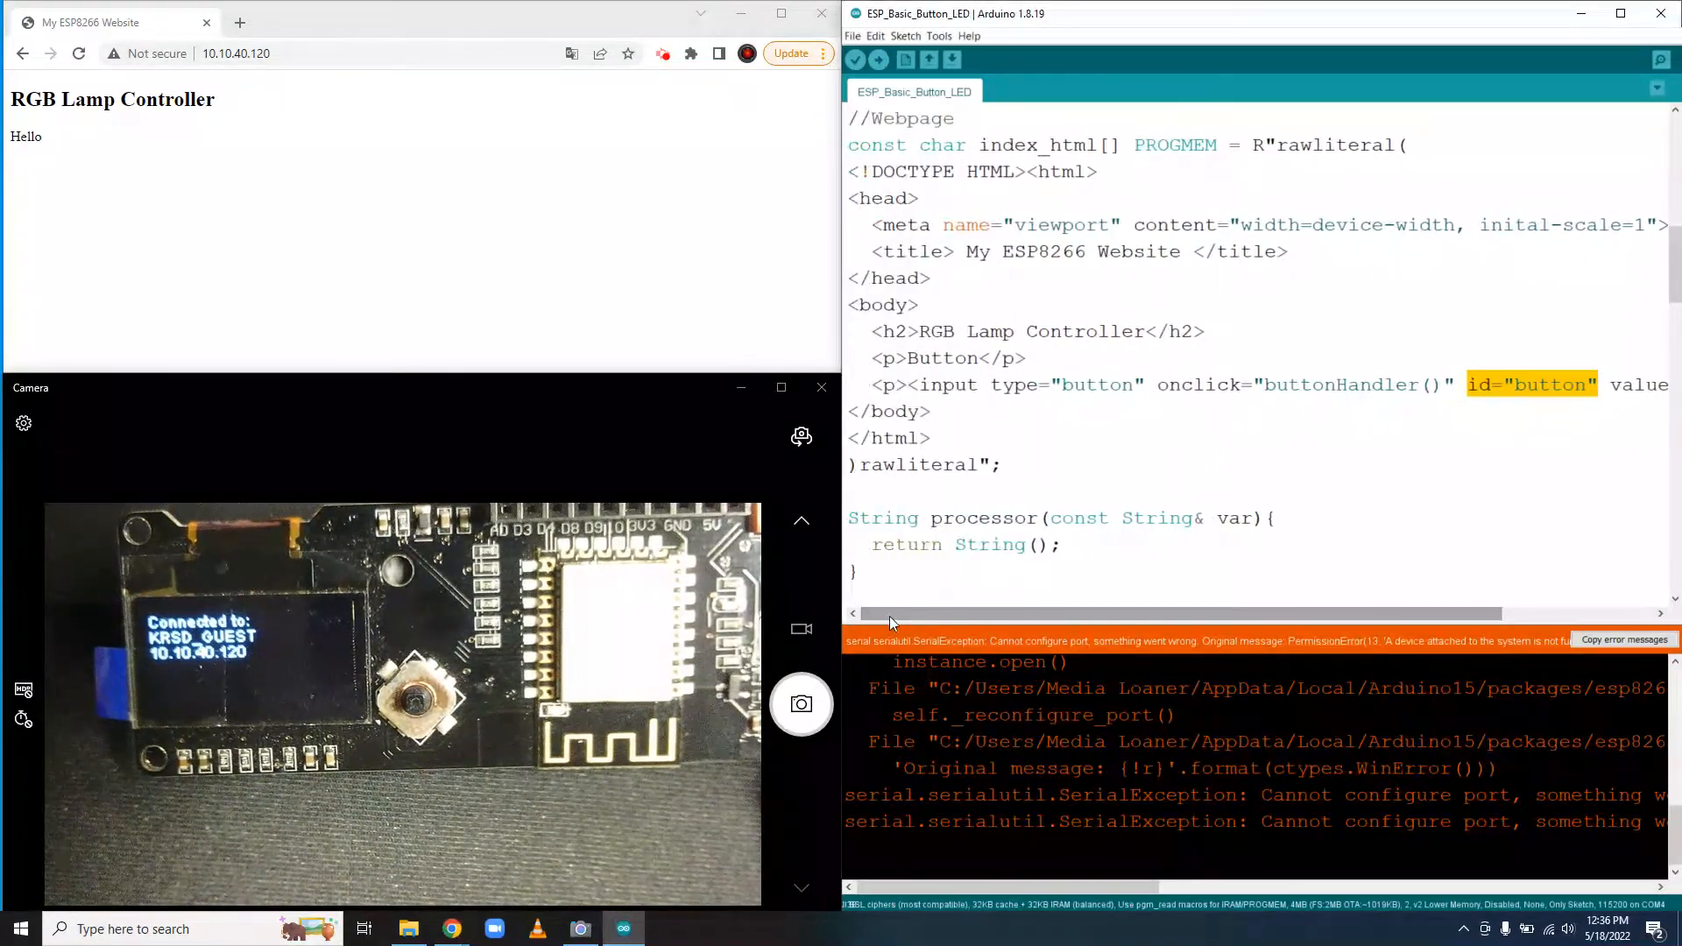